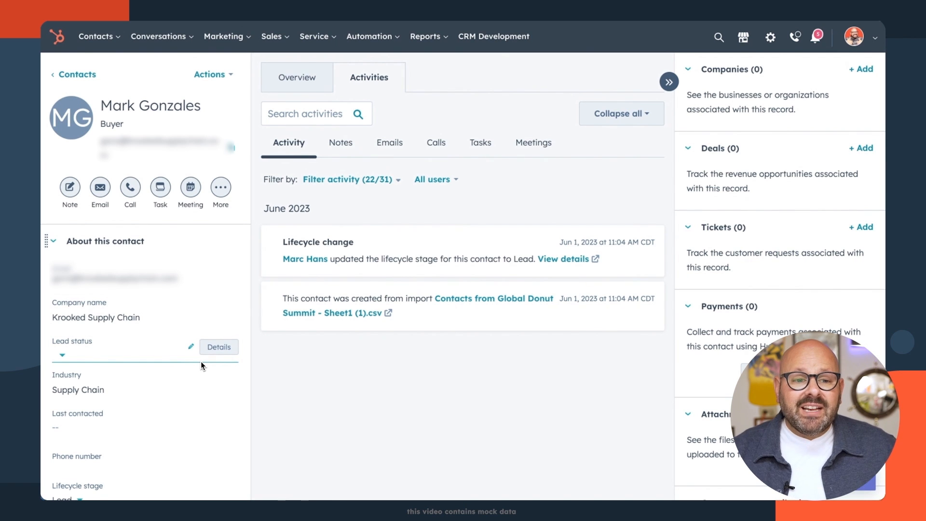
- Go to the Contacts list and view the Contact owner, Create date and Last activity date filters
left_click(96, 37)
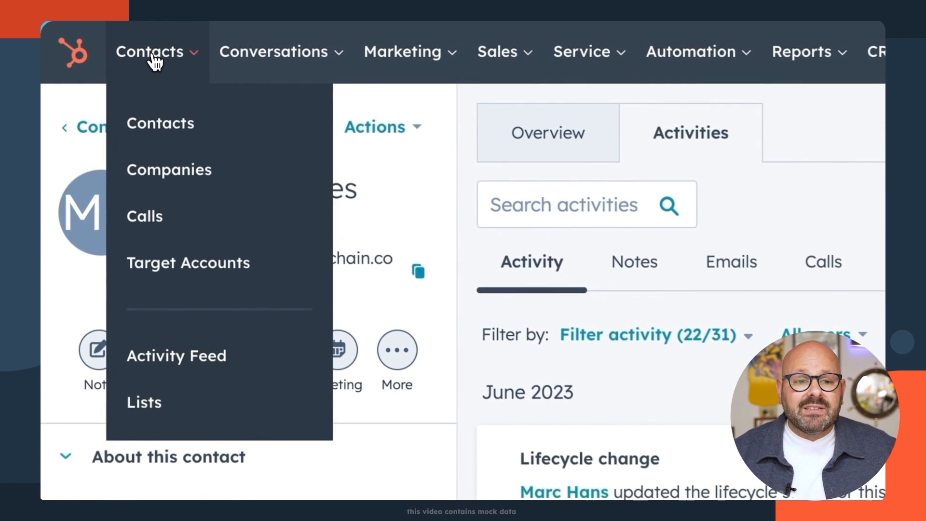
left_click(160, 123)
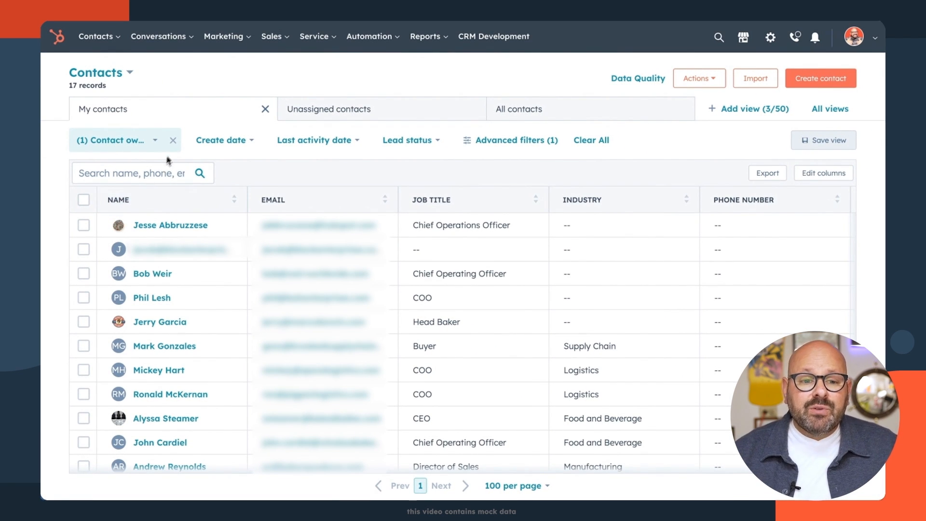
left_click(112, 140)
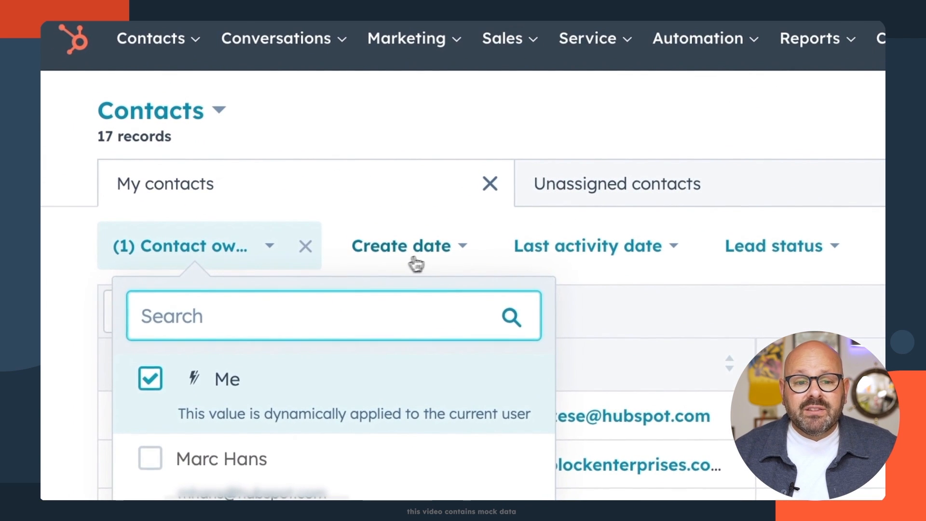
left_click(586, 246)
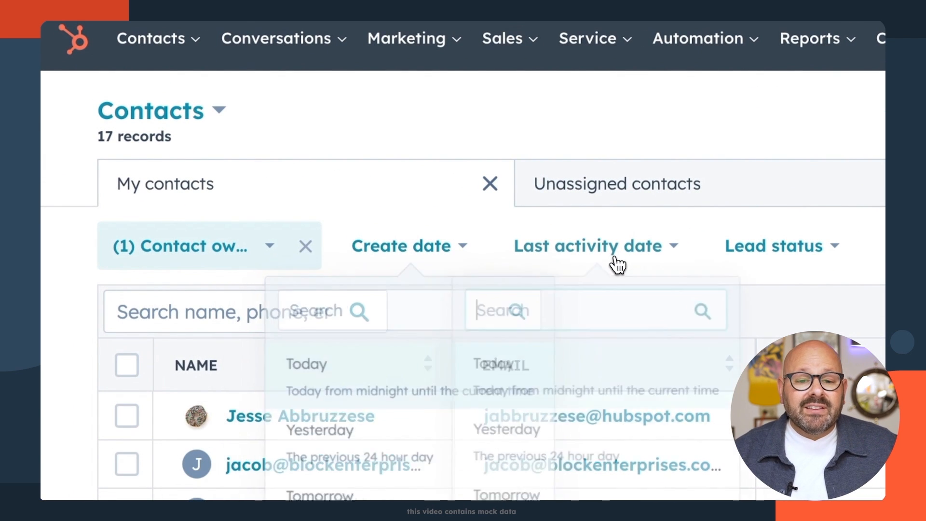
left_click(772, 246)
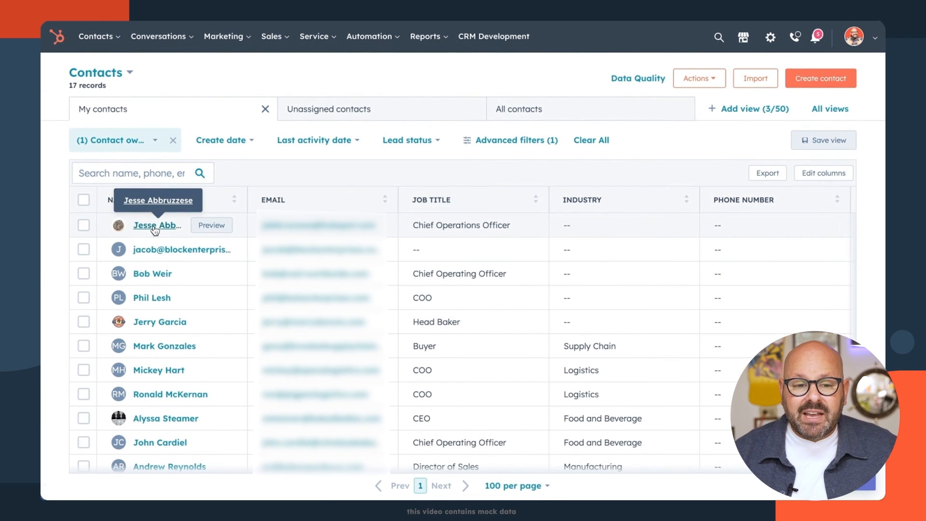
left_click(156, 225)
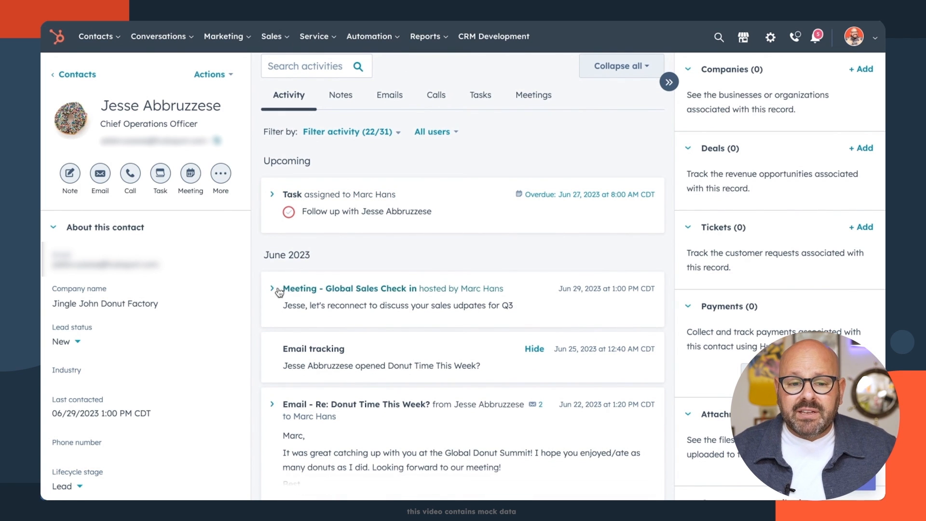
left_click(272, 289)
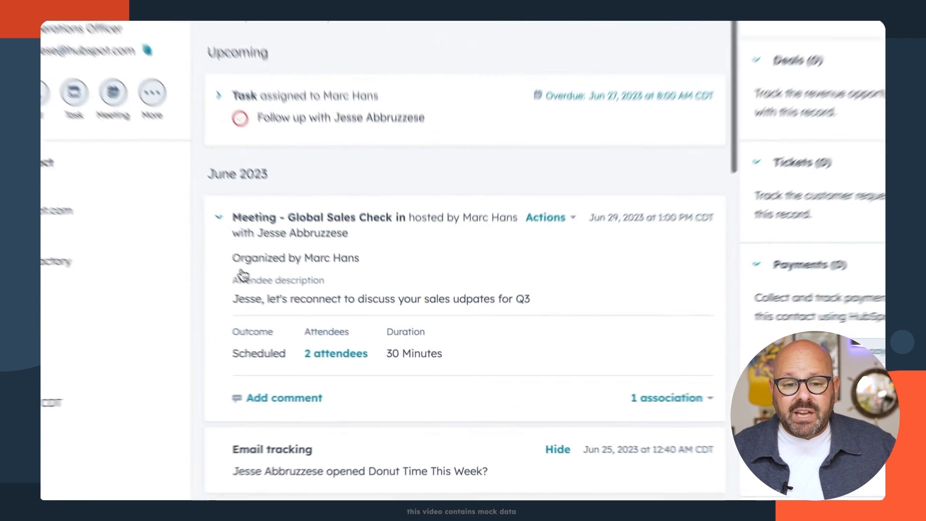
scroll("down", 3)
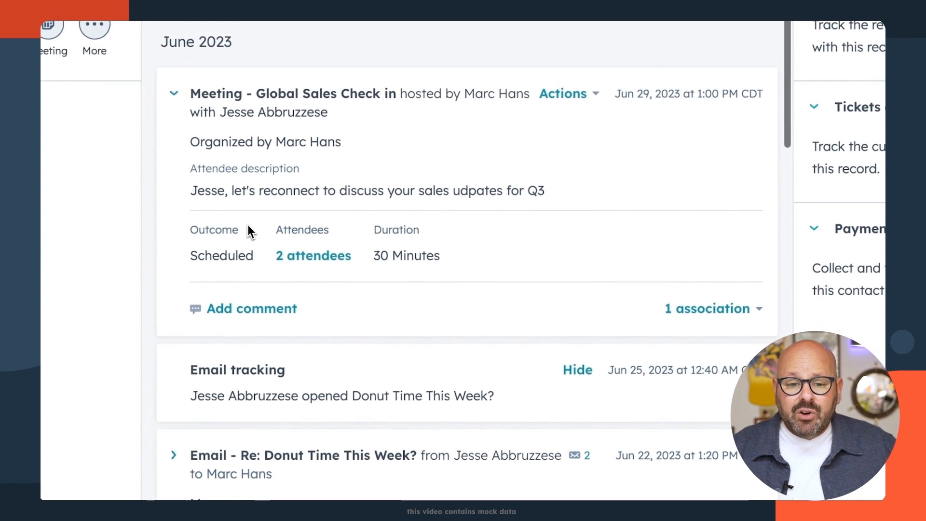
scroll("down", 3)
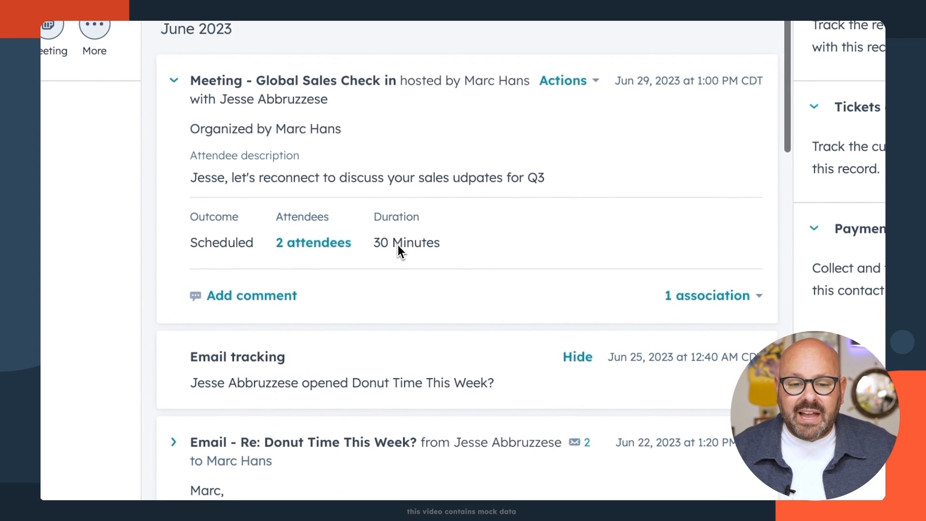
scroll("down", 3)
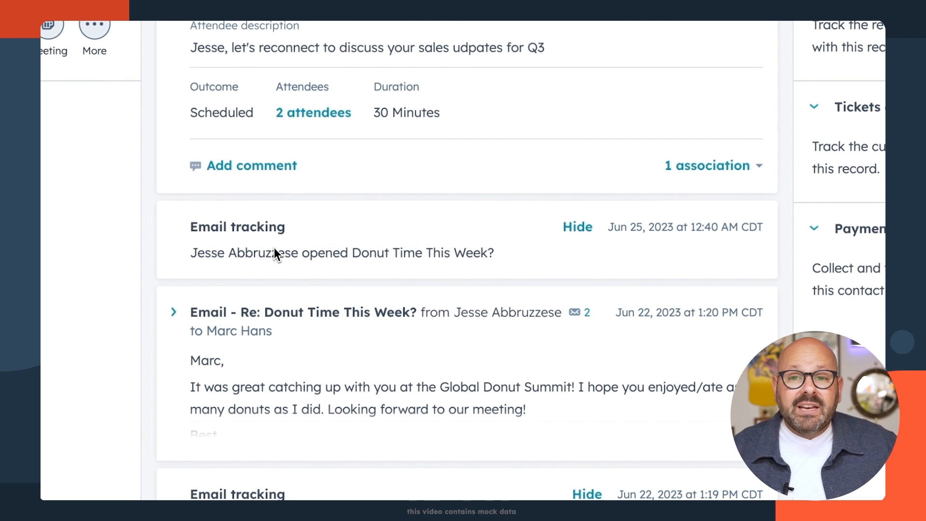
scroll("down", 3)
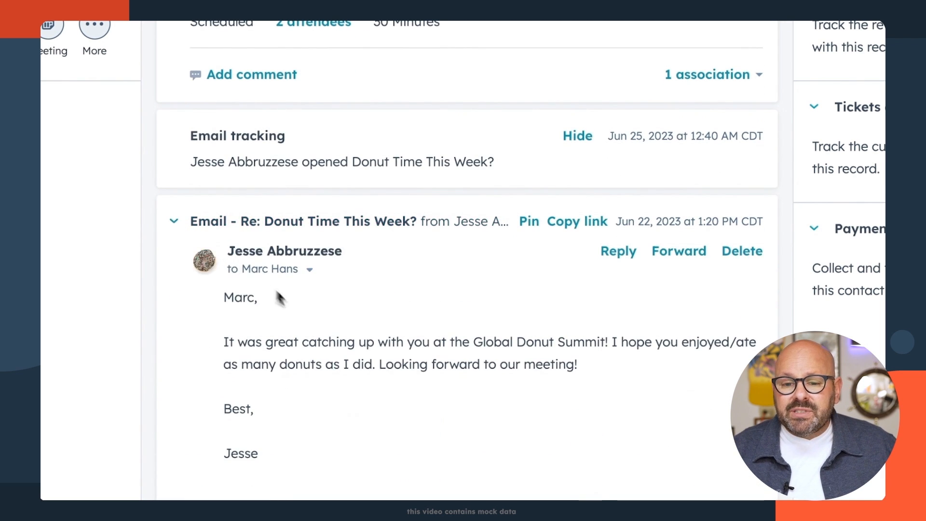
scroll("down", 3)
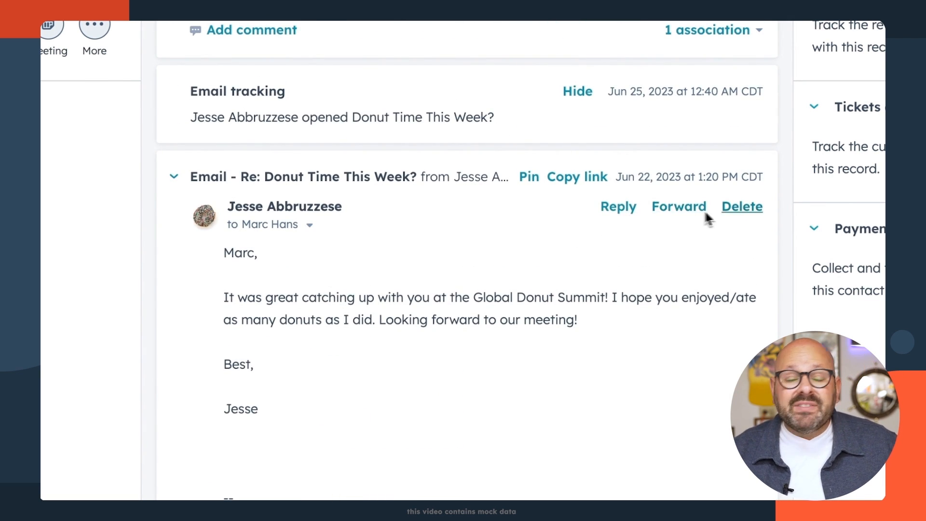
mouse_move(736, 220)
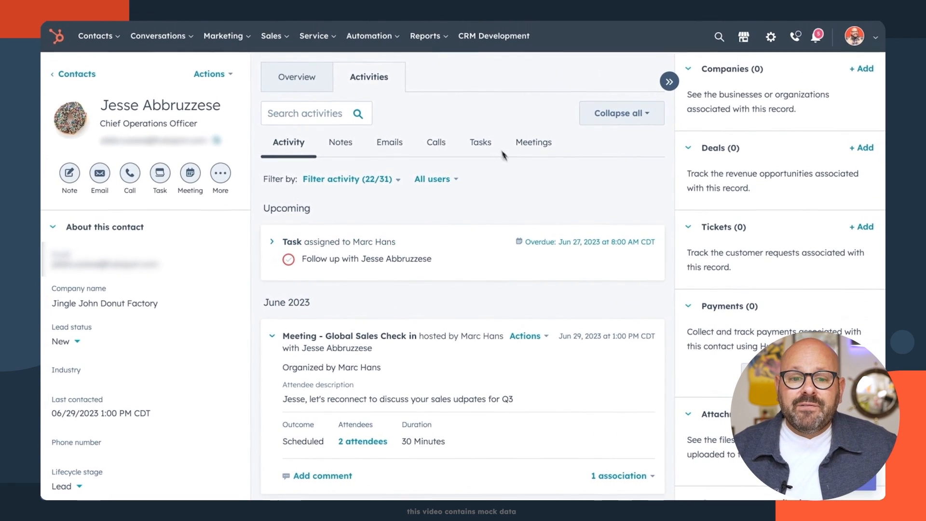
- Filter Jesse's timeline by Notes, Emails, Calls, Tasks and Meetings, expanding the summit note
left_click(339, 142)
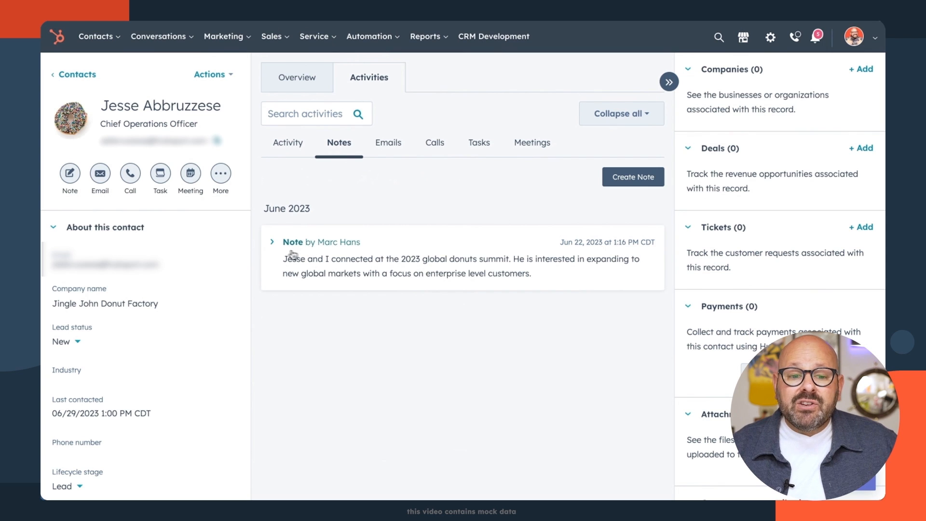
left_click(272, 242)
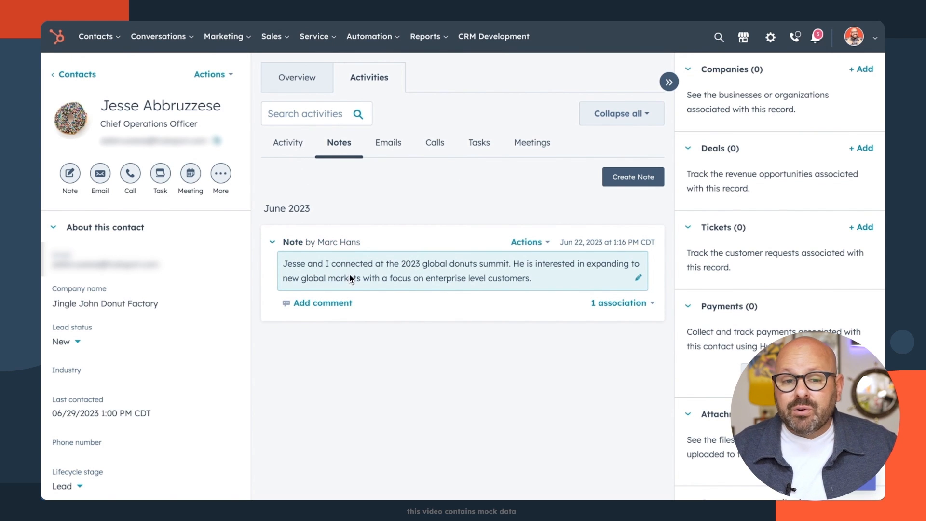
left_click(387, 142)
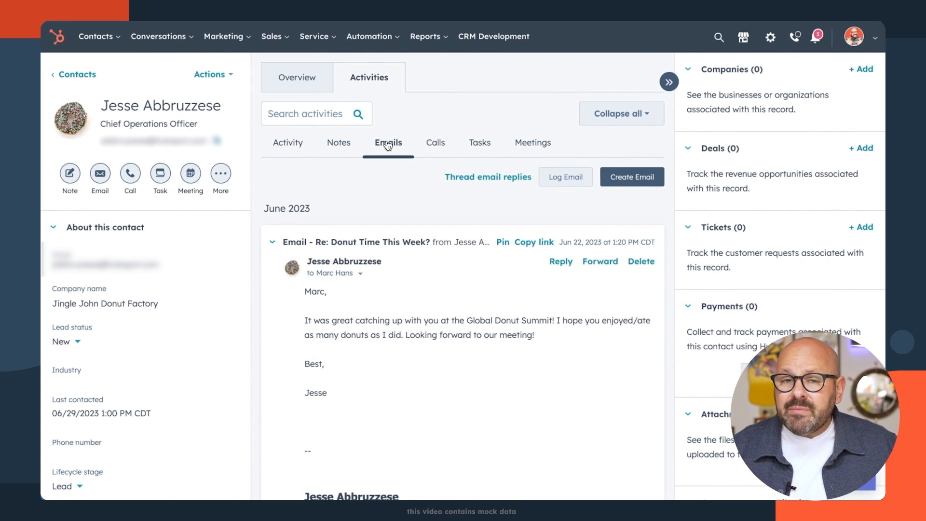
left_click(434, 143)
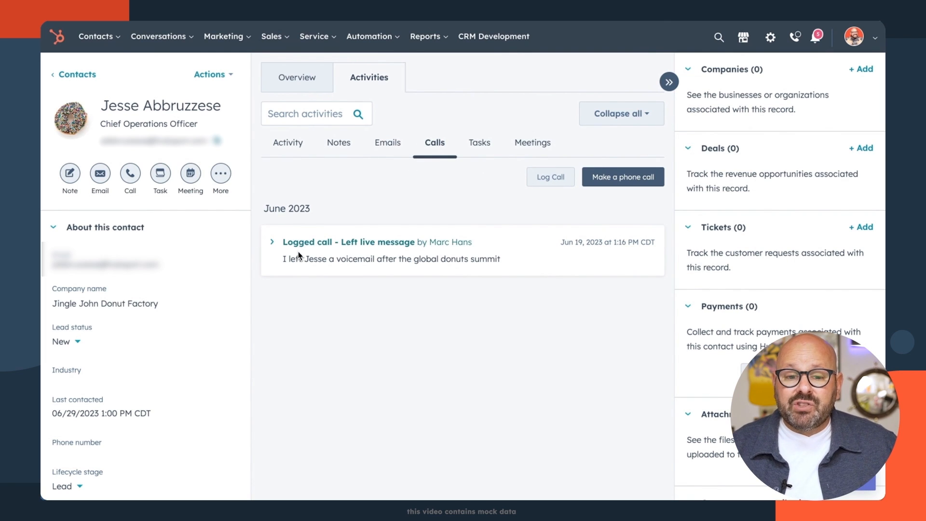
left_click(478, 143)
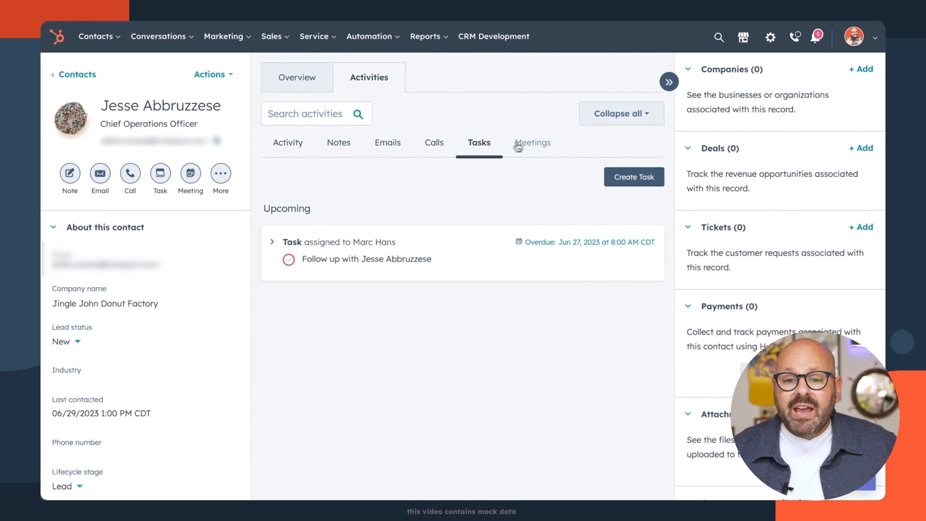
left_click(531, 143)
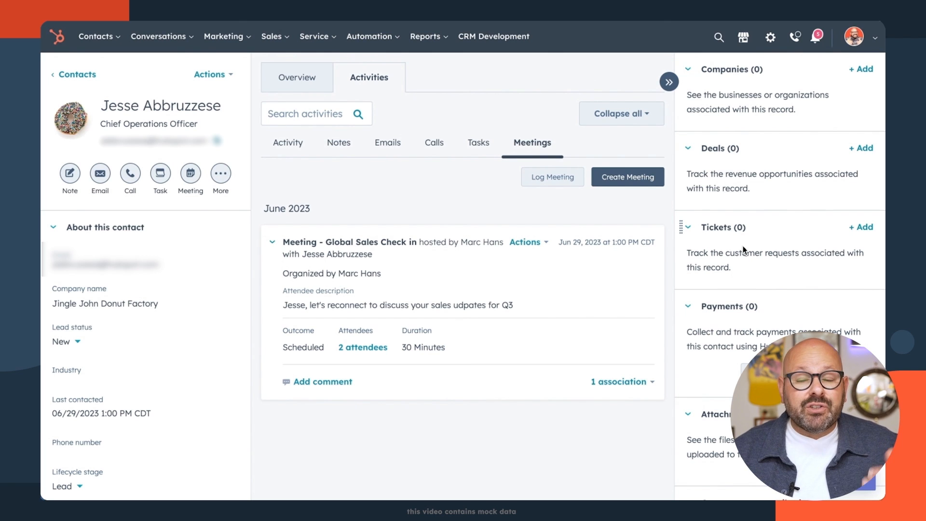
scroll("down", 3)
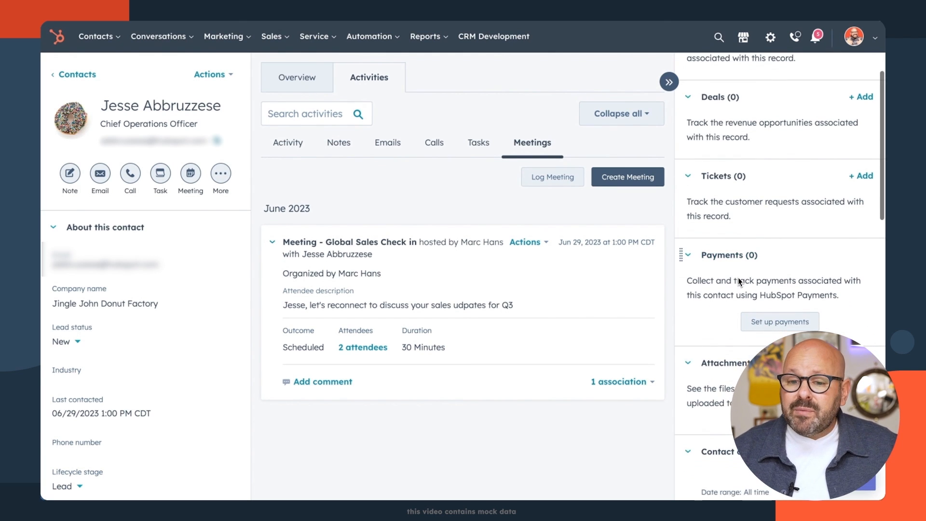
scroll("down", 3)
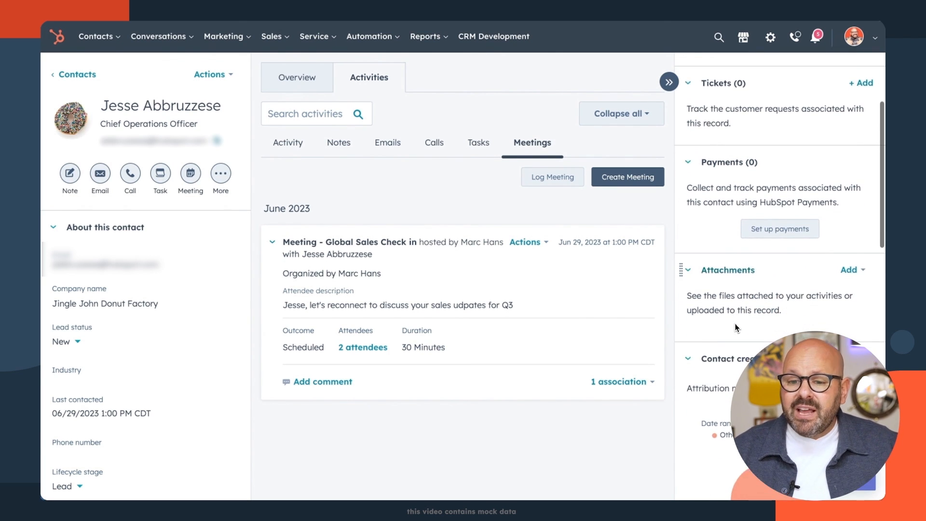
scroll("down", 3)
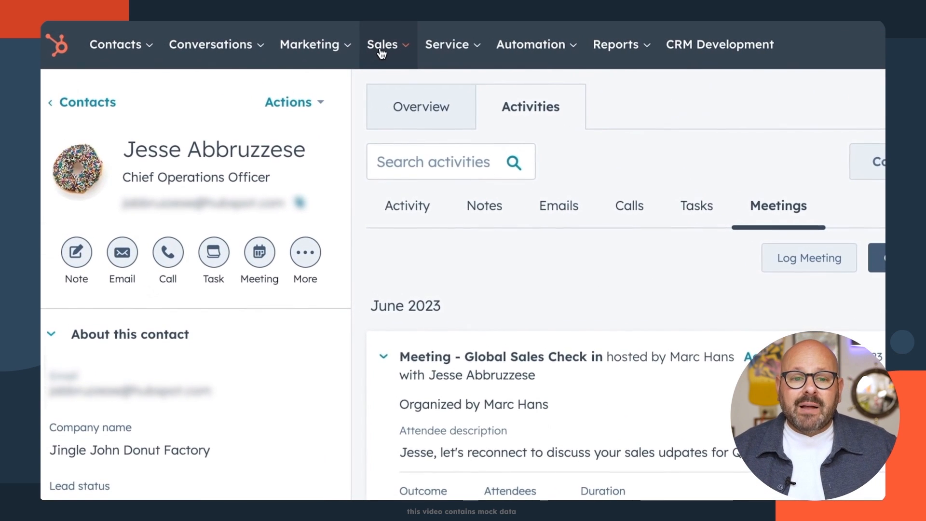
- Go to Sales > Meetings and create a new scheduling page
left_click(383, 44)
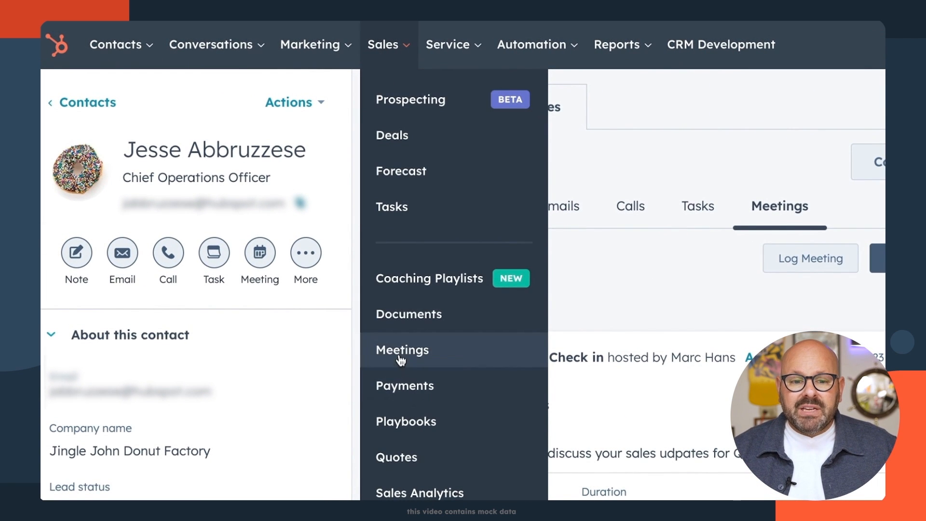
left_click(402, 350)
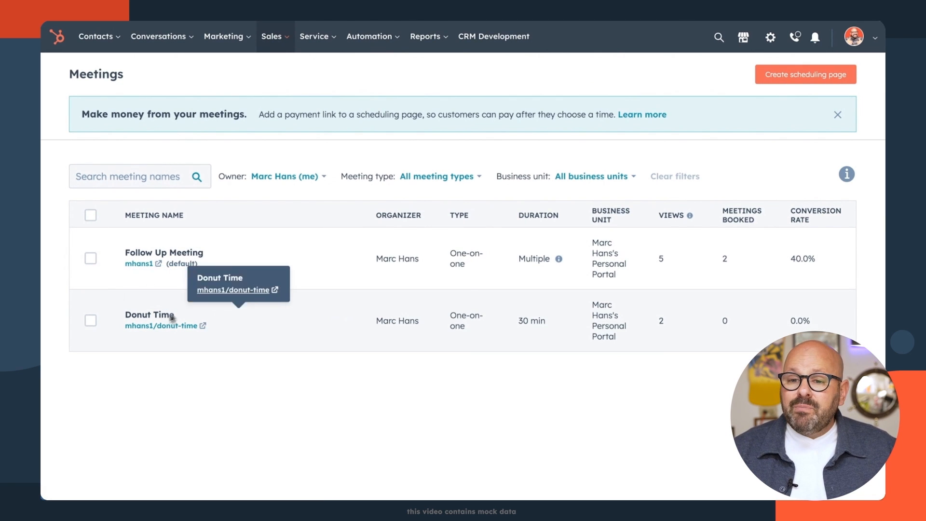
left_click(804, 74)
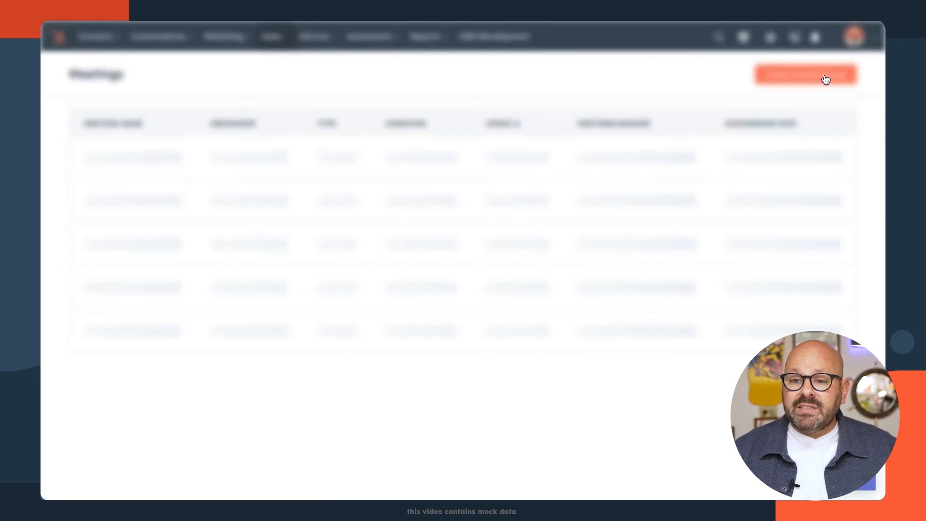
left_click(804, 74)
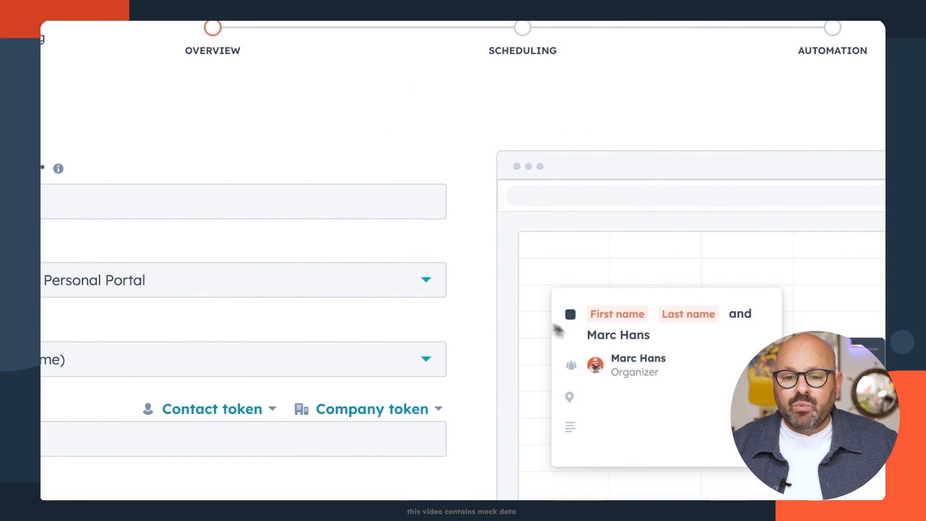
- Enter 'Follow Up Meeting with Marc' as the internal name and add a videoconference link
left_click(364, 127)
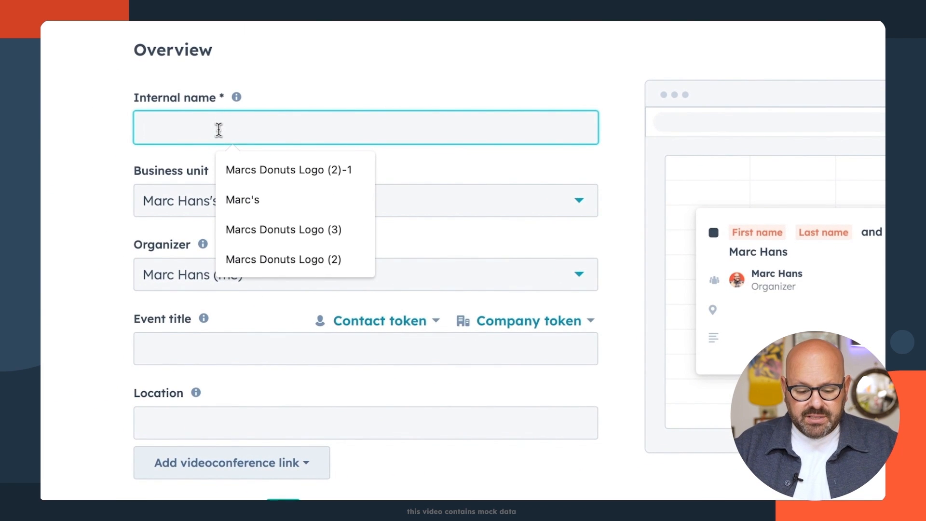
type("Follow Up Meeting w")
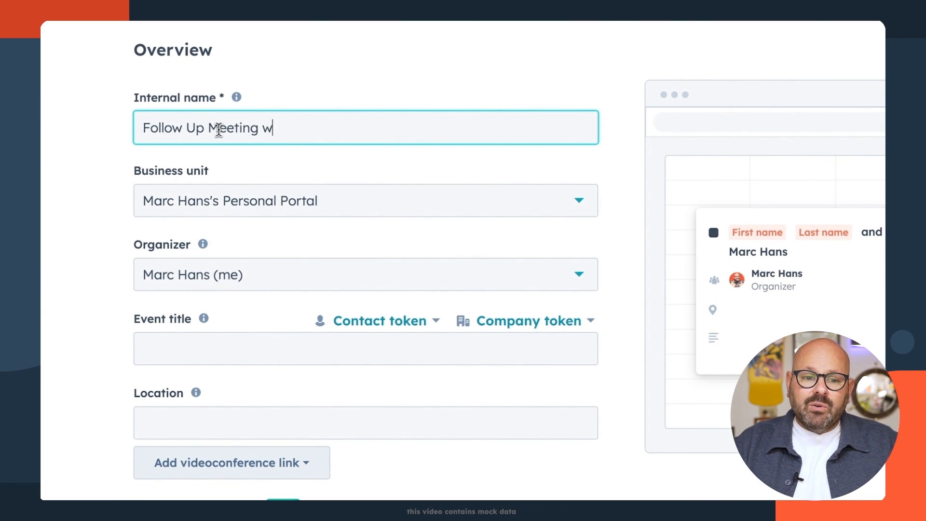
type("ith Marc")
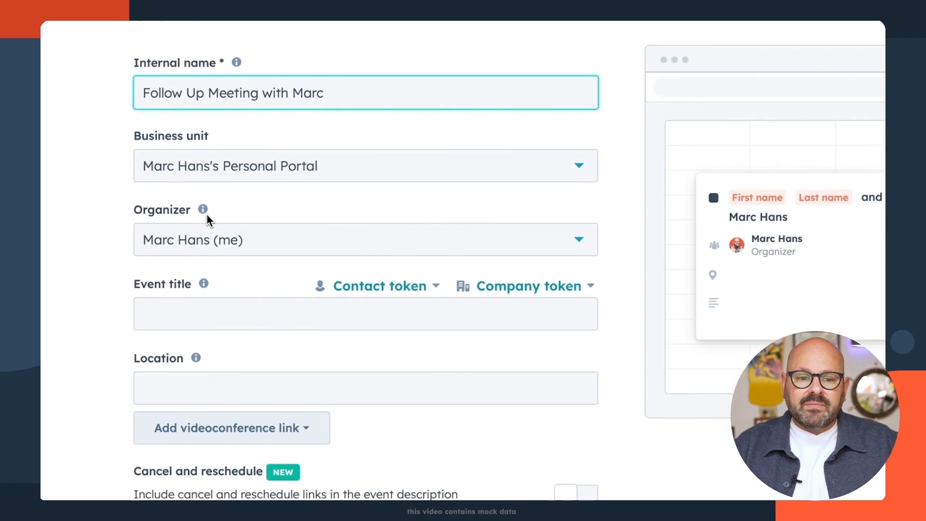
scroll("down", 3)
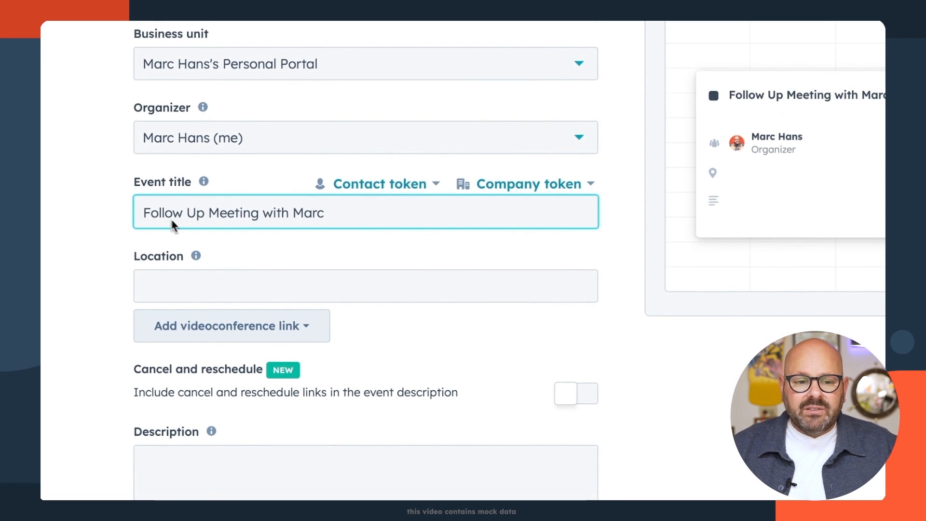
scroll("down", 3)
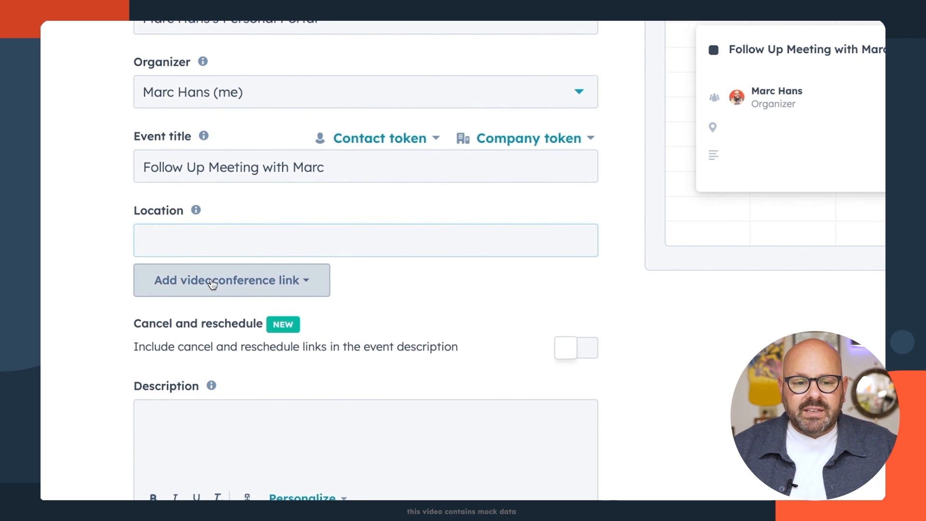
left_click(231, 280)
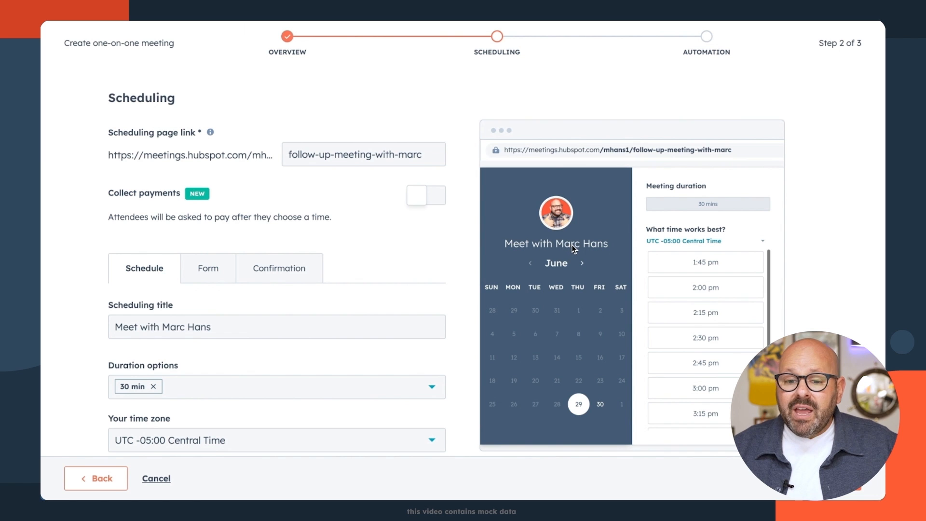
mouse_move(578, 395)
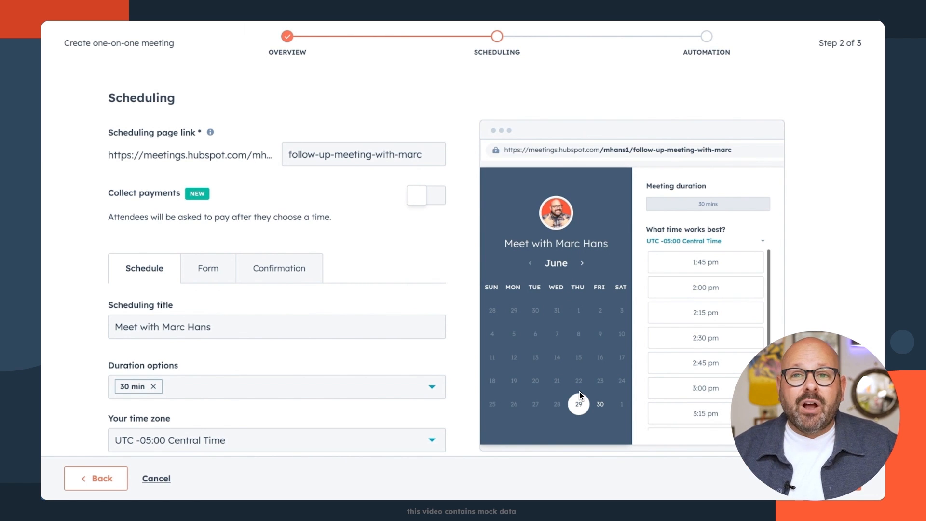
mouse_move(578, 395)
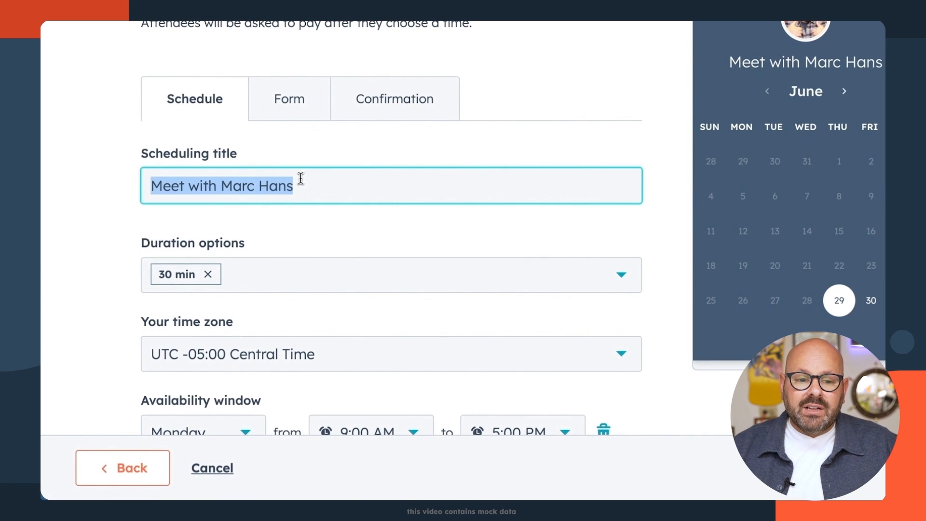
- Title the meeting 'Follow Up with Marc' and add 45 and 15 minute duration options
type("Follow Up with Marc")
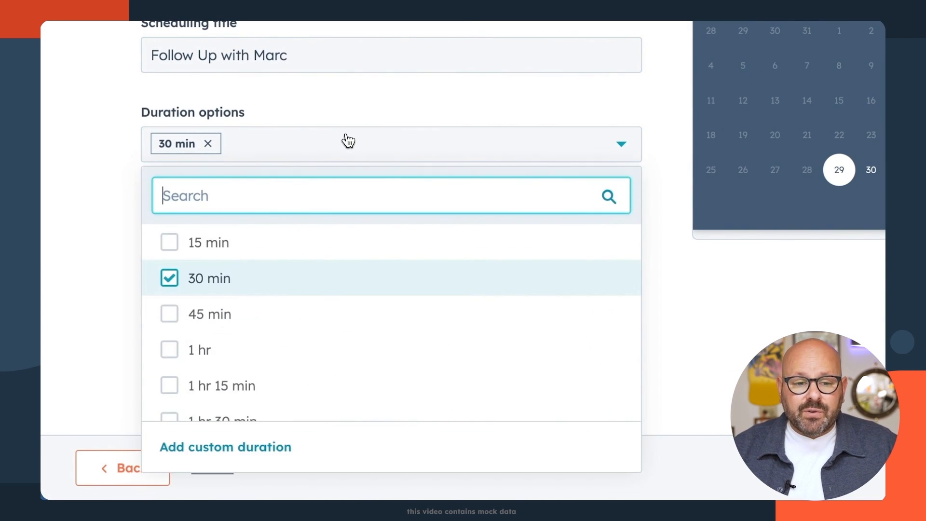
left_click(169, 313)
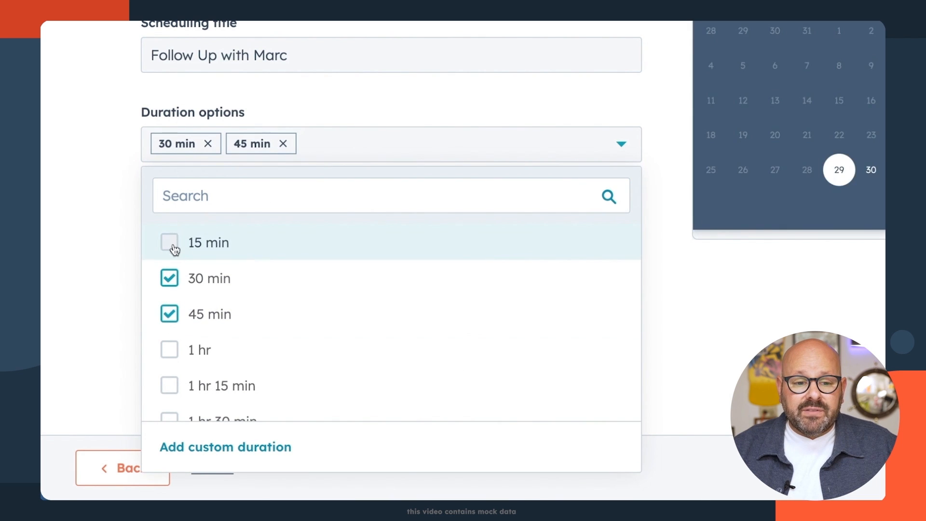
left_click(170, 242)
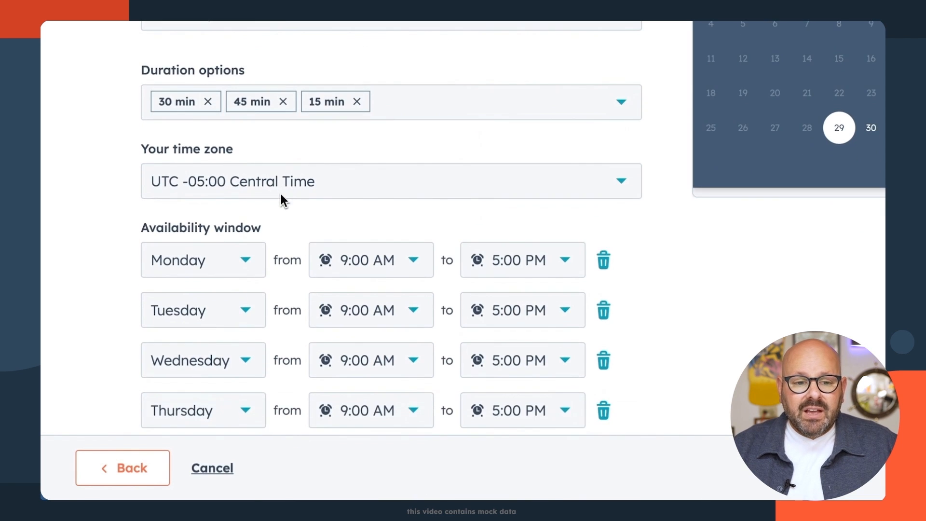
scroll("down", 3)
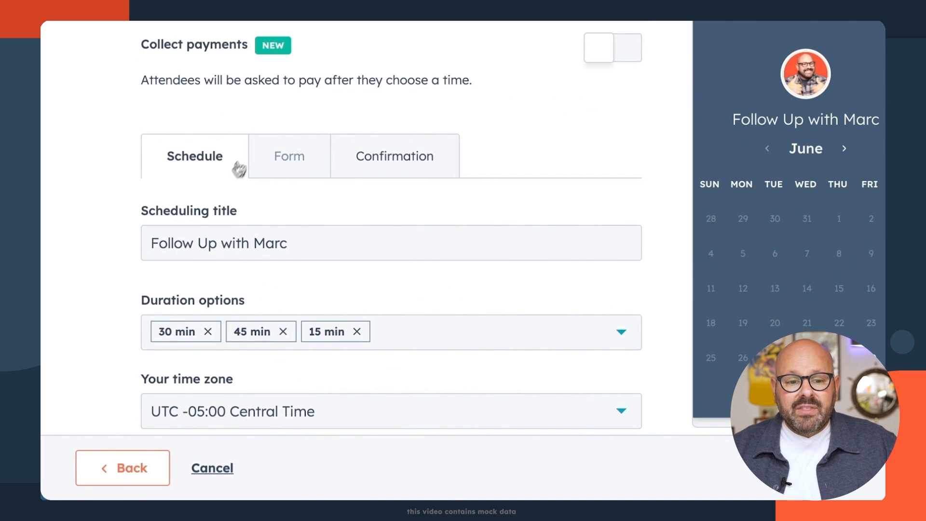
- Add and save the custom form question 'What would you like to talk about?'
left_click(288, 156)
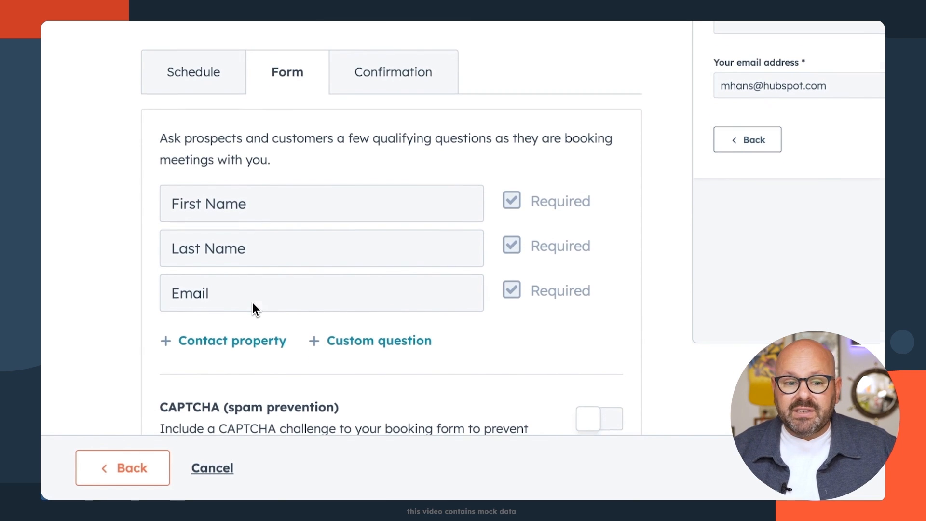
left_click(379, 340)
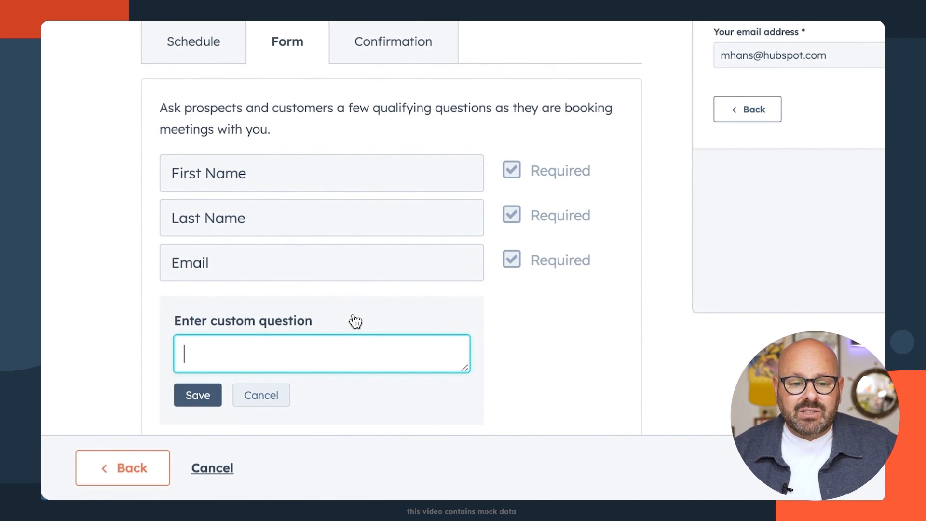
type("What would you like to talk about?")
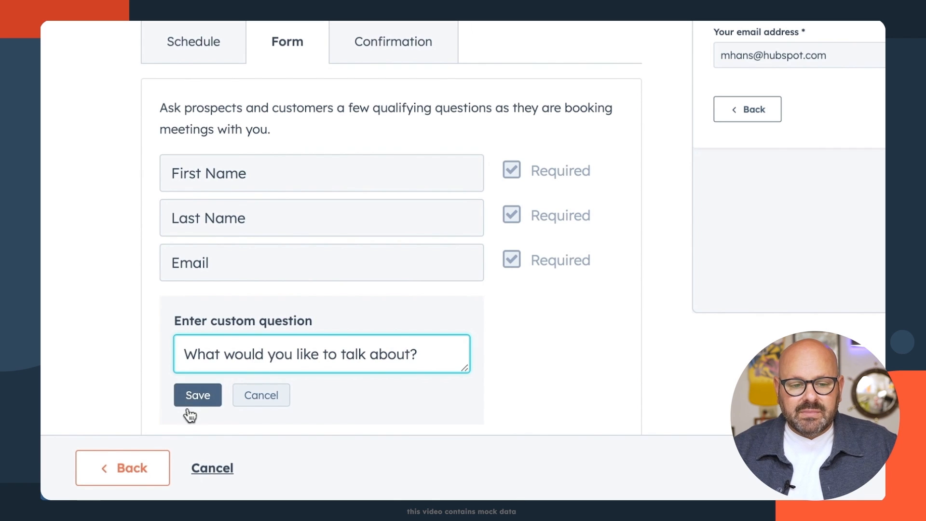
left_click(197, 394)
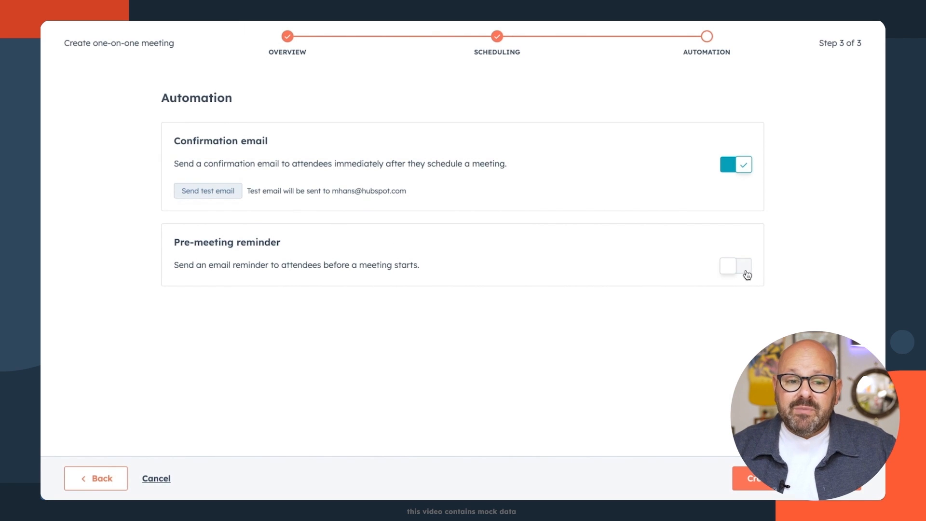
- Turn on the pre-meeting email reminder in the Automation step
left_click(735, 265)
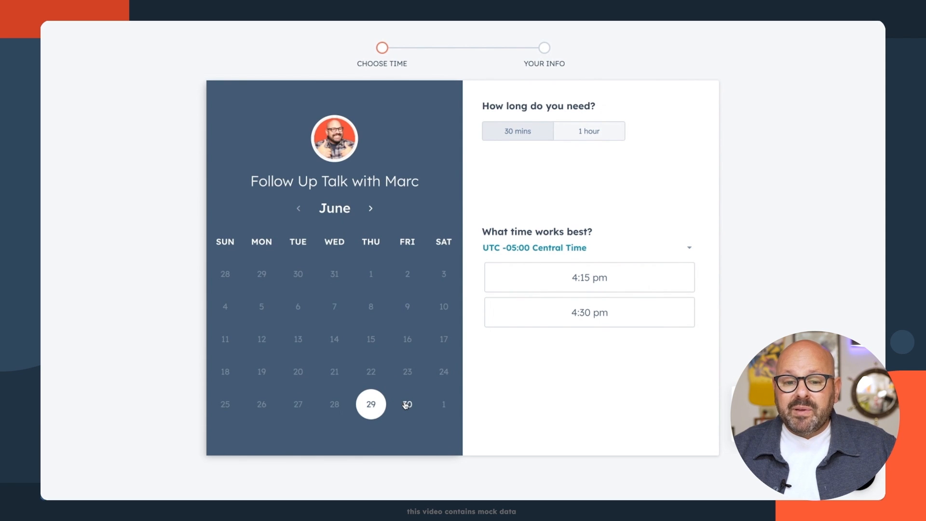
- Select June 30 on the booking calendar and switch to the 1-hour meeting length
left_click(407, 405)
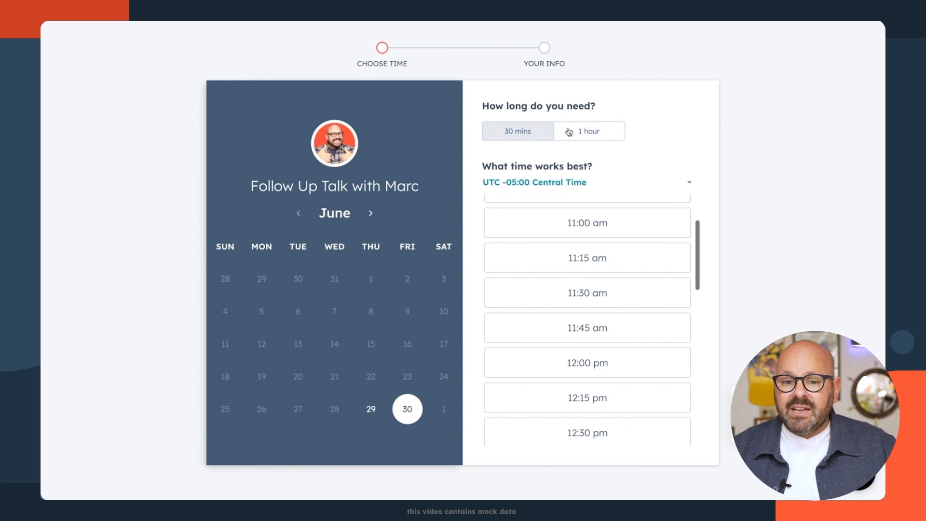
left_click(586, 257)
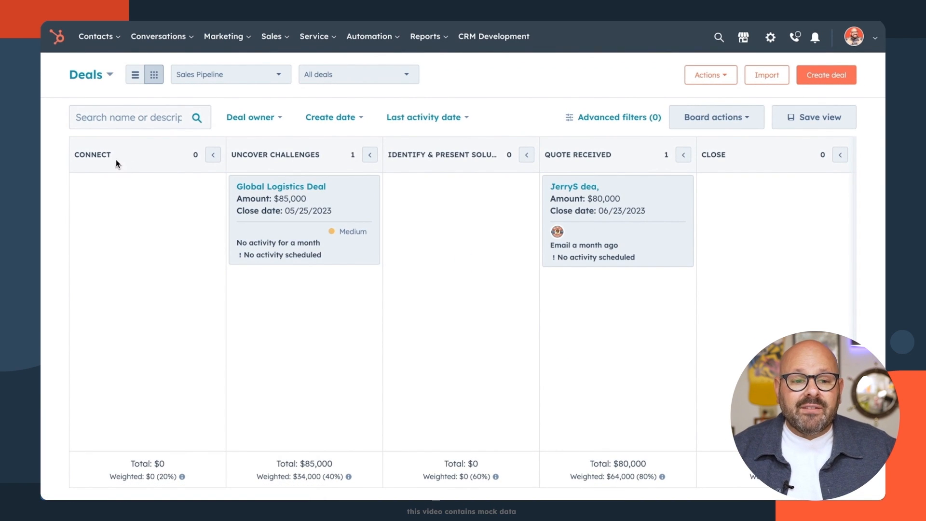
mouse_move(270, 171)
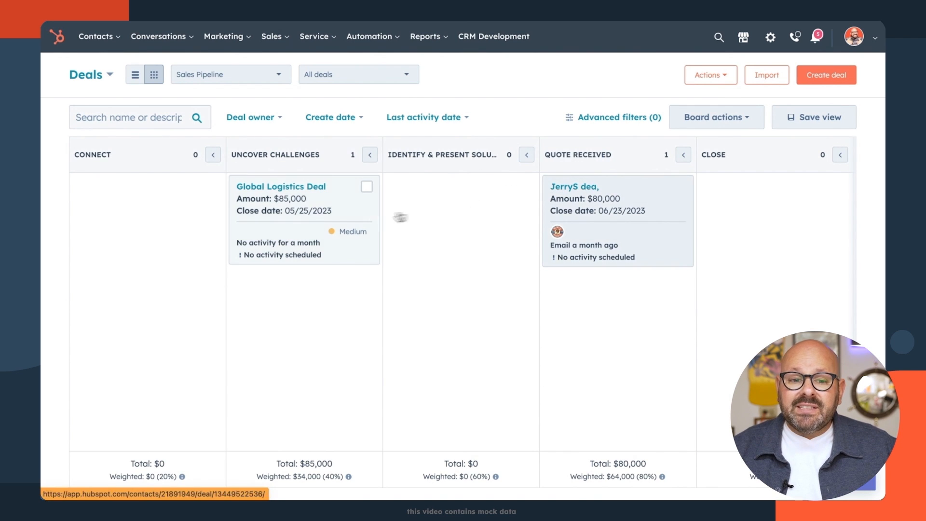
mouse_move(304, 201)
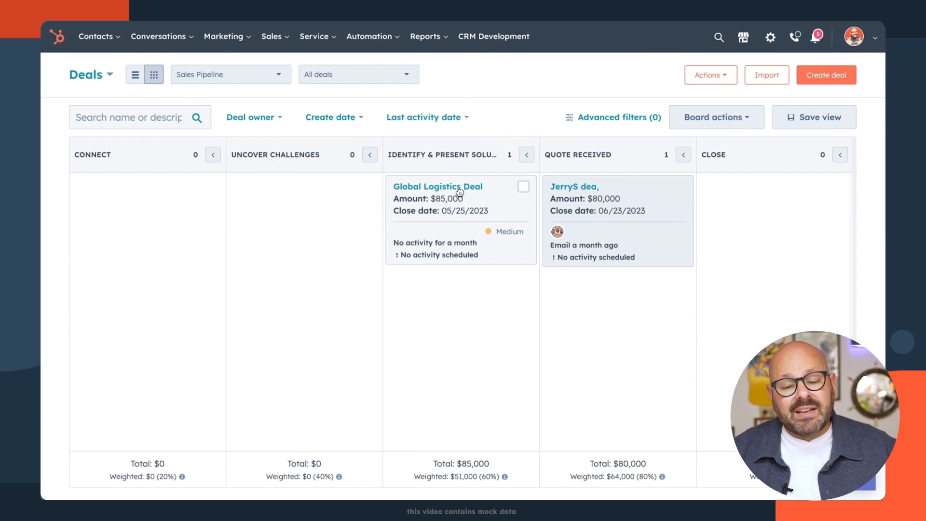
mouse_move(437, 187)
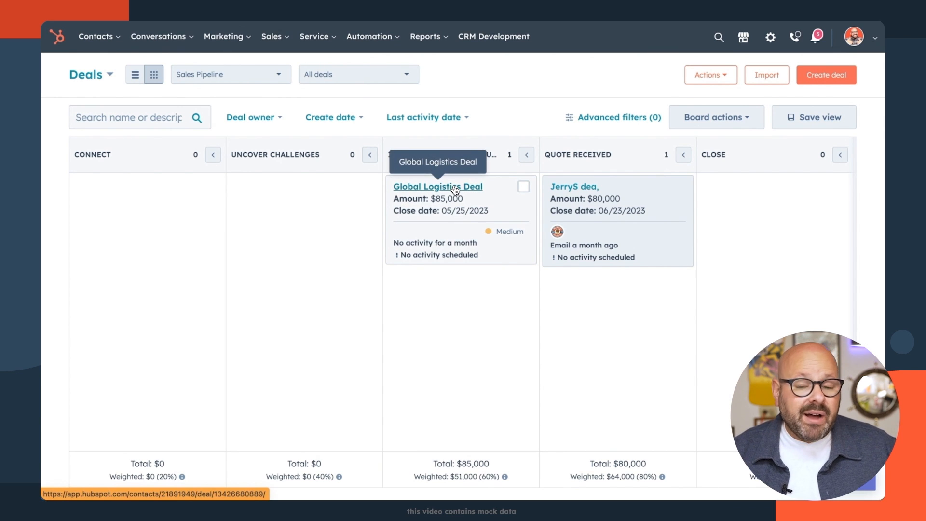
- Open the Global Logistics Deal record, review its activity history, and return to the Deals board
left_click(436, 186)
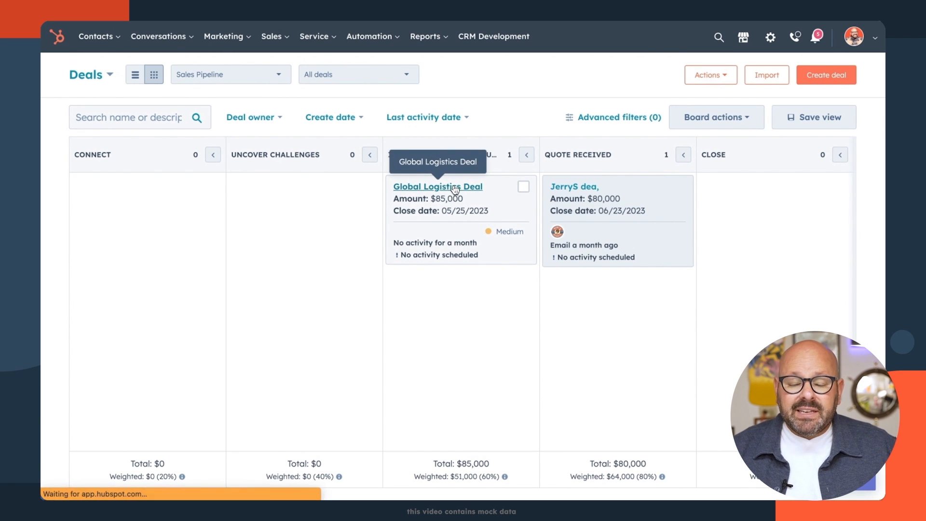
left_click(437, 186)
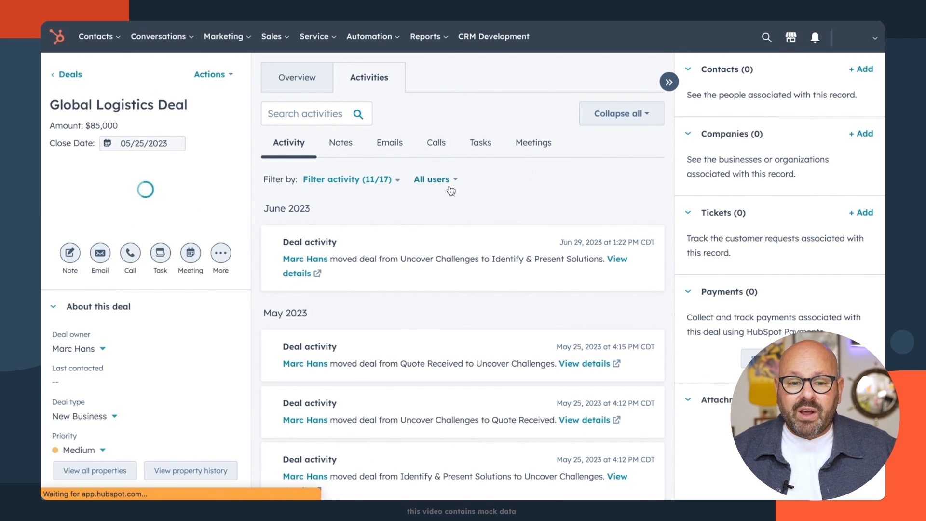
scroll("down", 3)
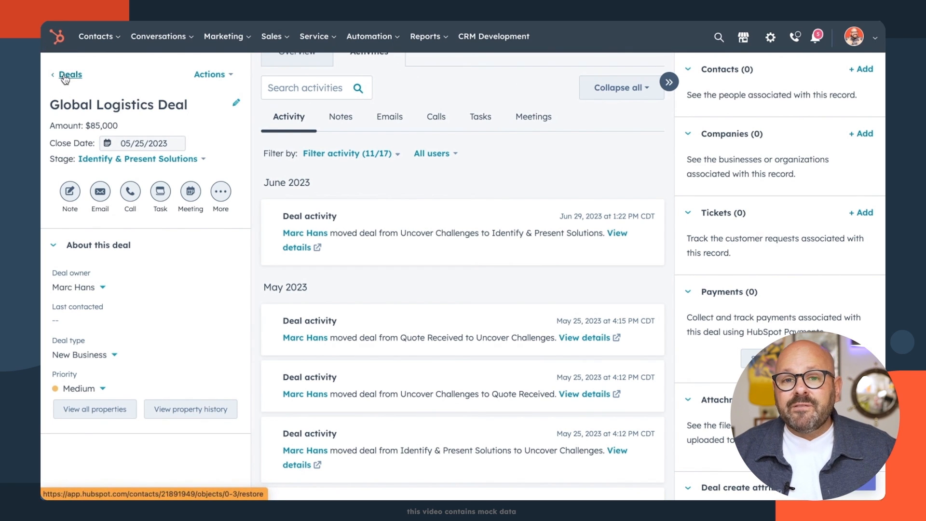
left_click(70, 74)
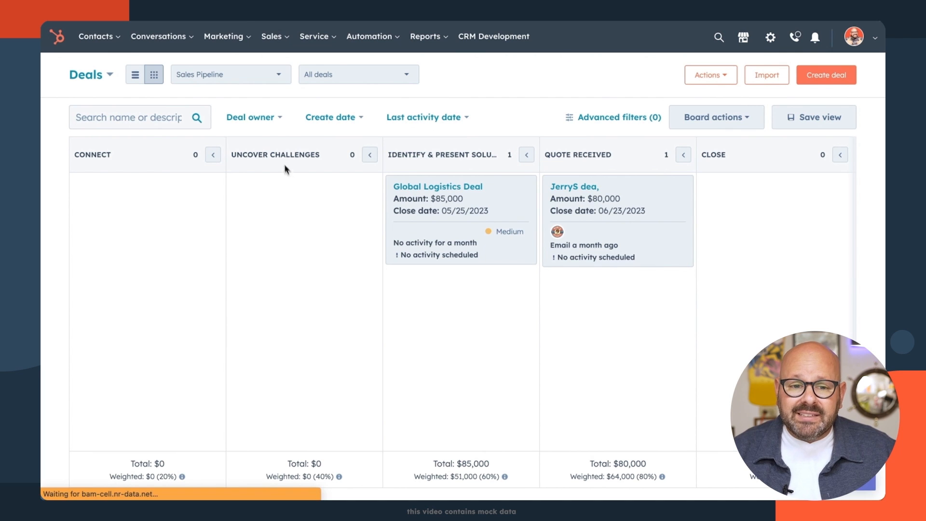
left_click(230, 74)
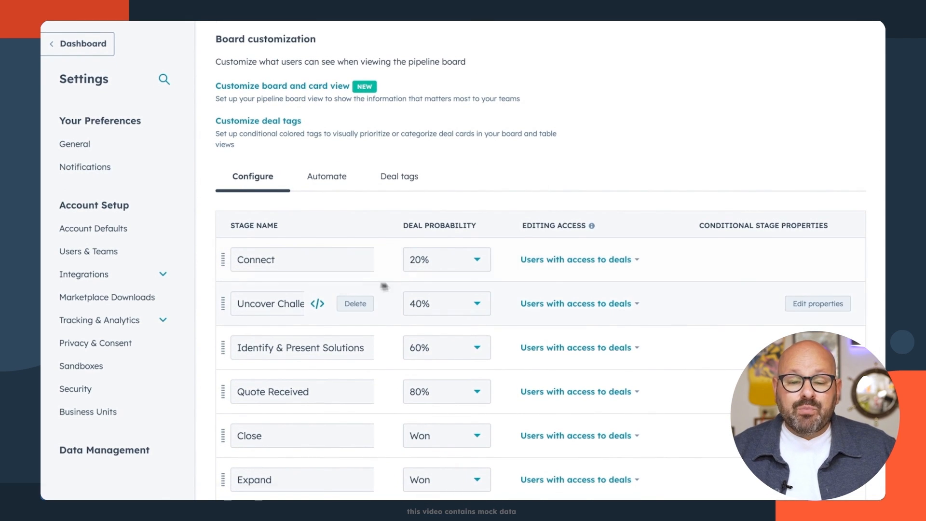
scroll("down", 3)
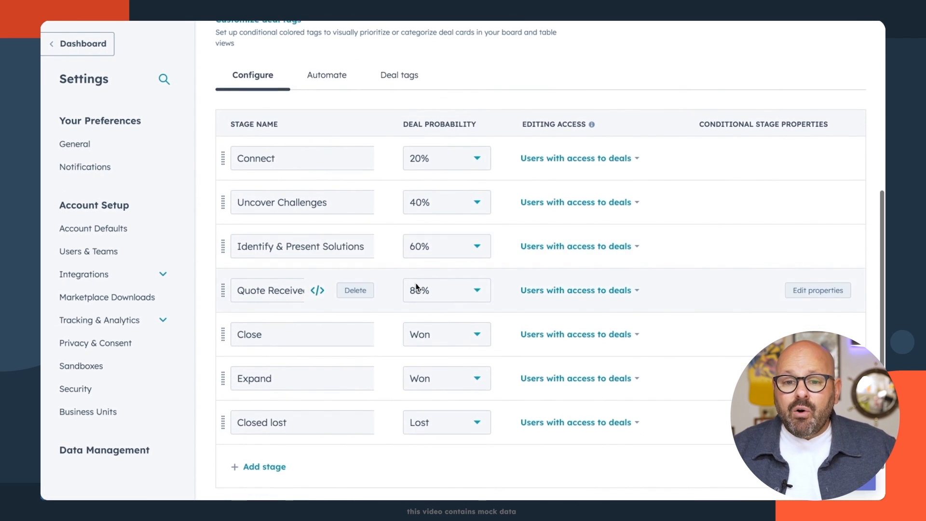
scroll("down", 3)
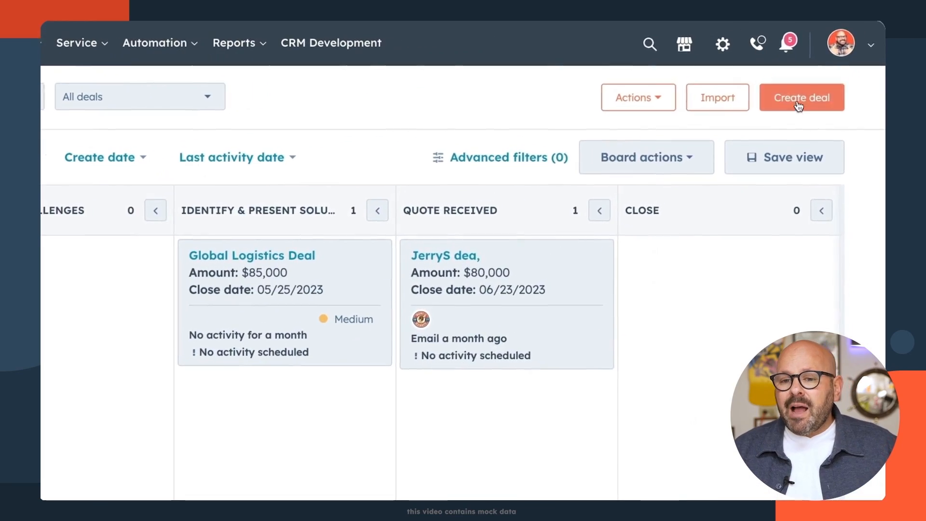
- Start a new deal 'Acme Hotel NAM Desserts' at Uncover Challenges stage, worth 230,000
left_click(802, 97)
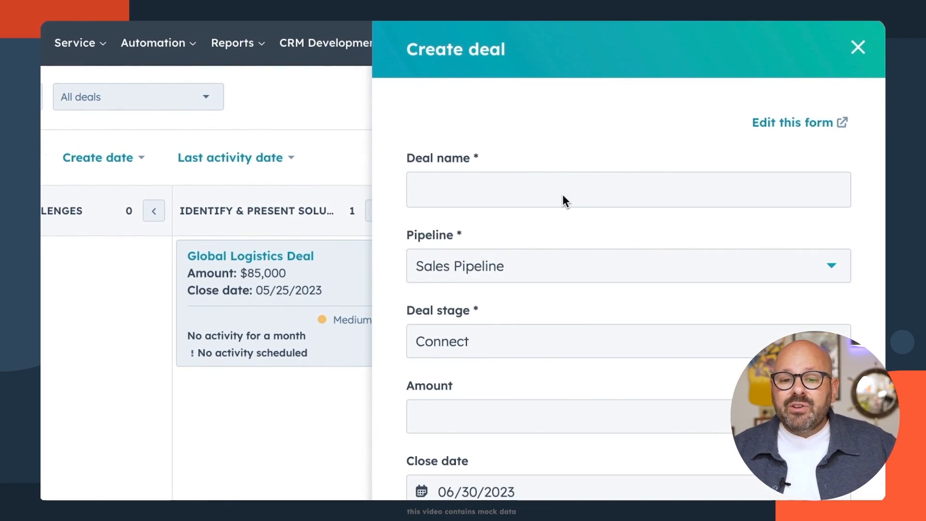
left_click(590, 190)
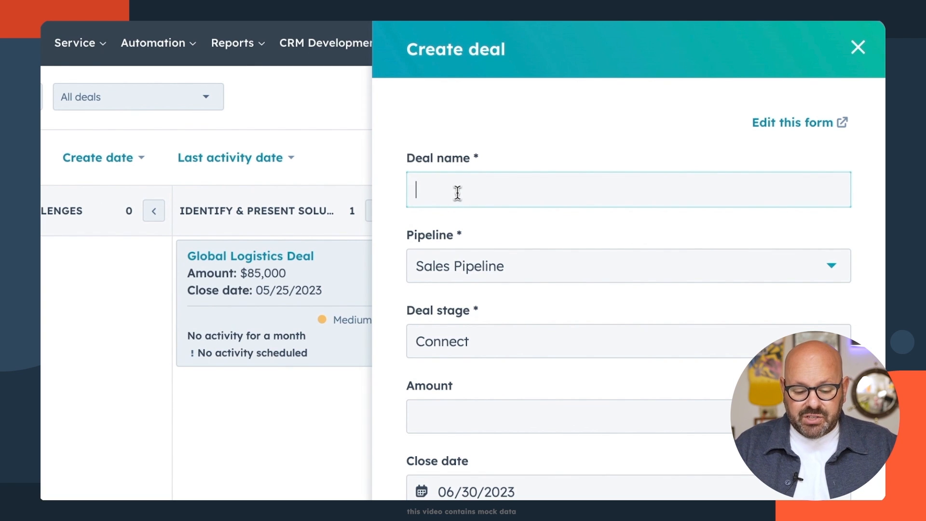
type("Acme Hotel NAM Desserts")
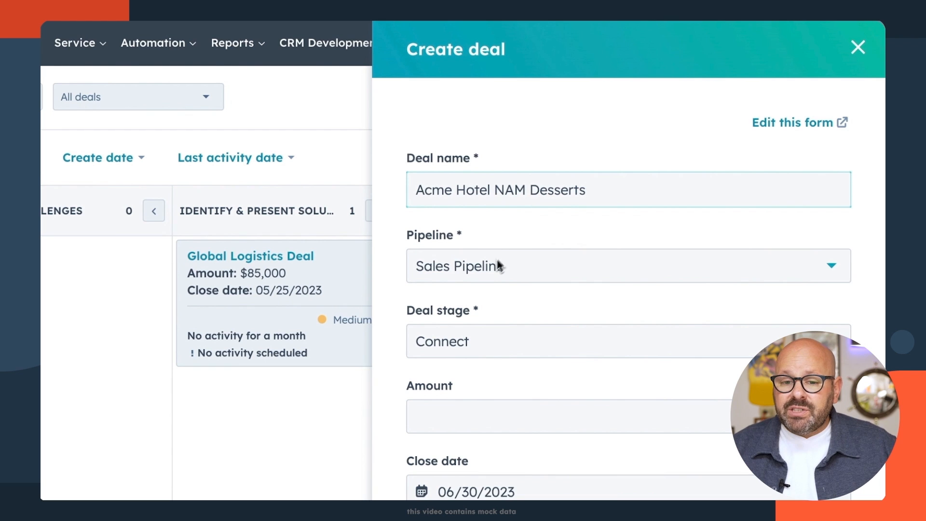
scroll("down", 3)
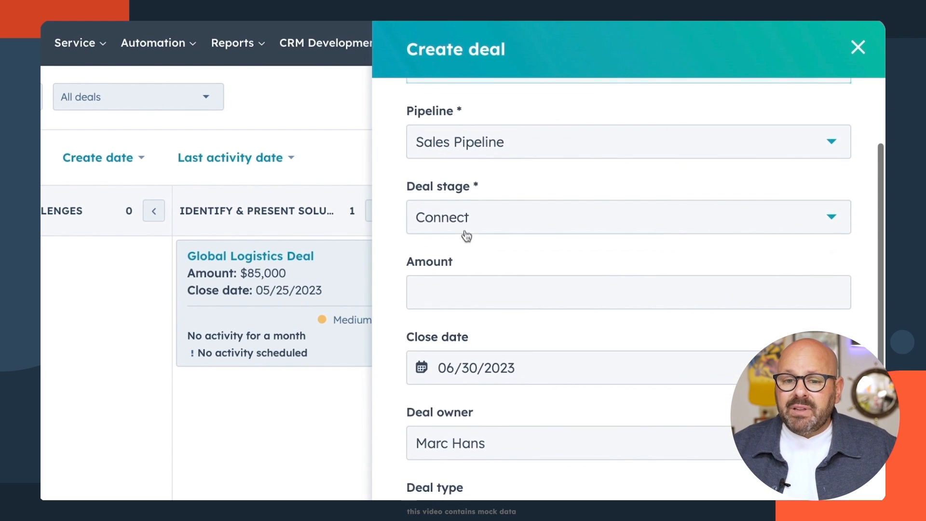
left_click(627, 216)
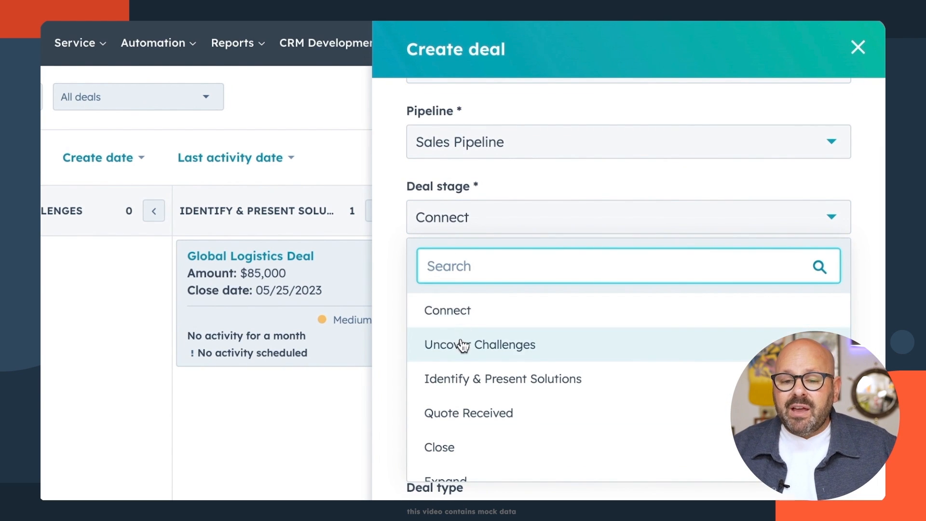
left_click(480, 345)
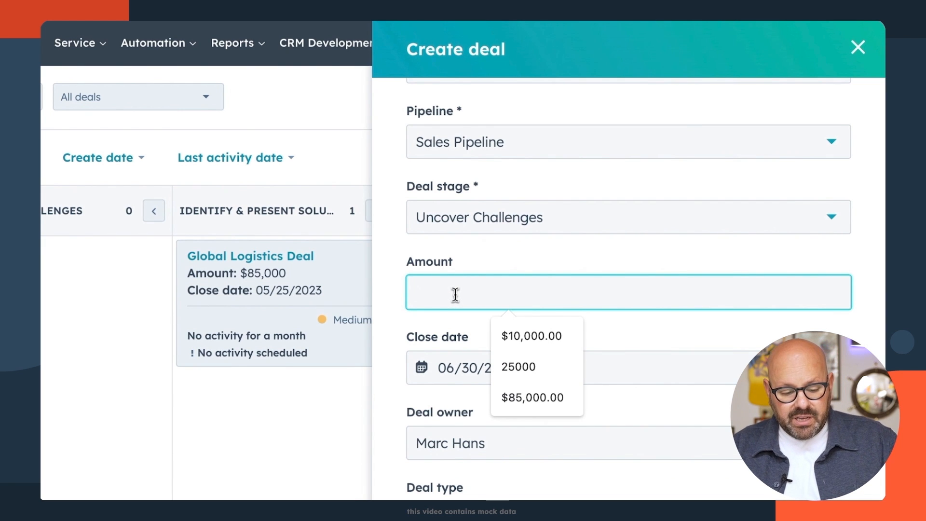
type("230,000")
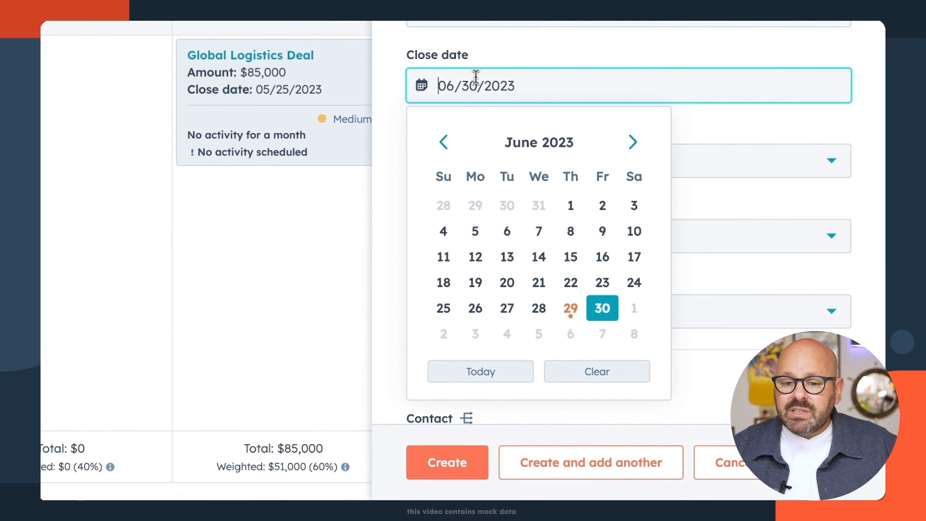
left_click(632, 142)
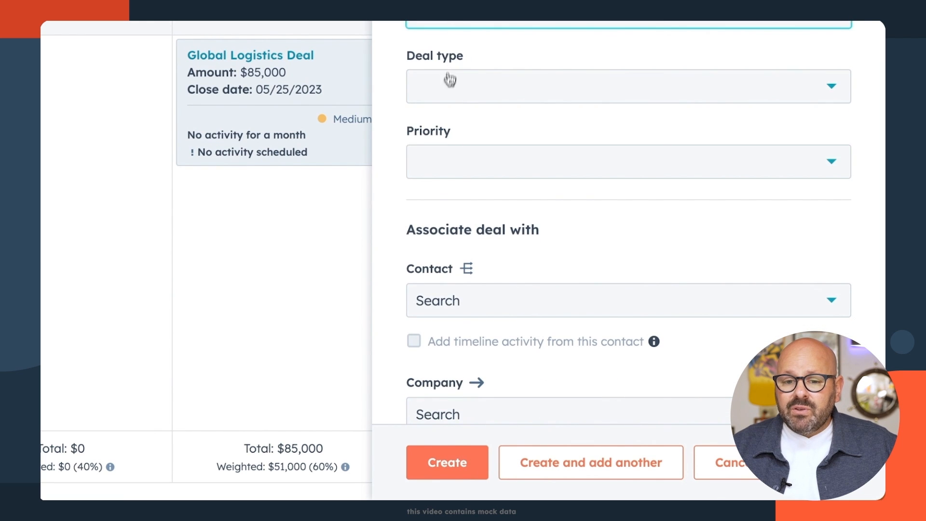
scroll("down", 3)
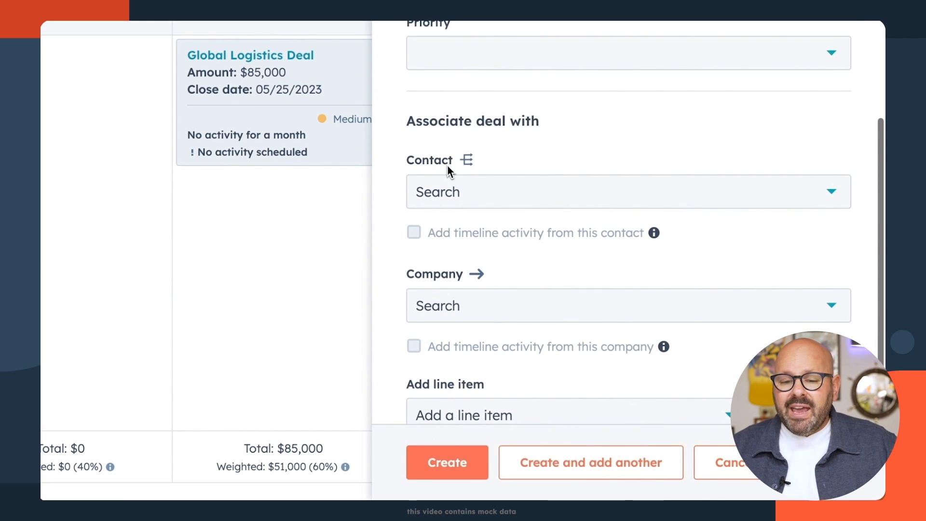
left_click(625, 192)
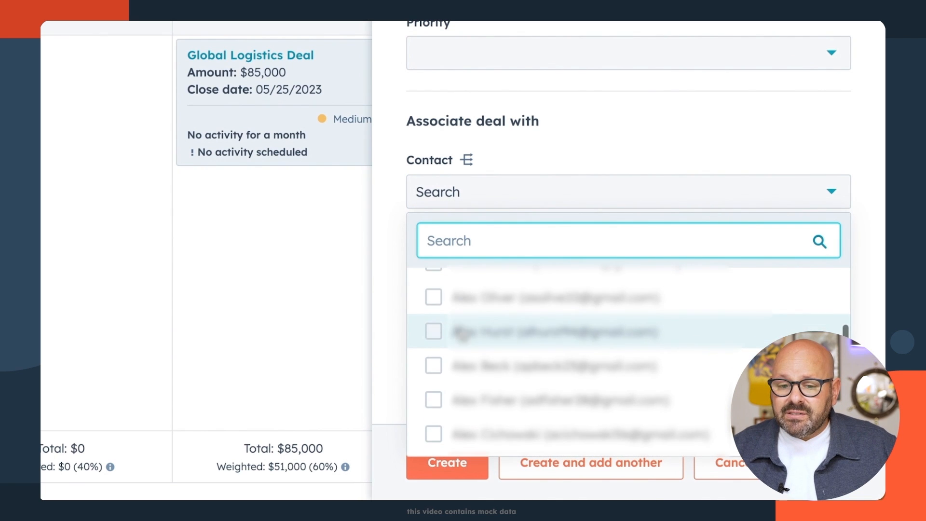
scroll("down", 3)
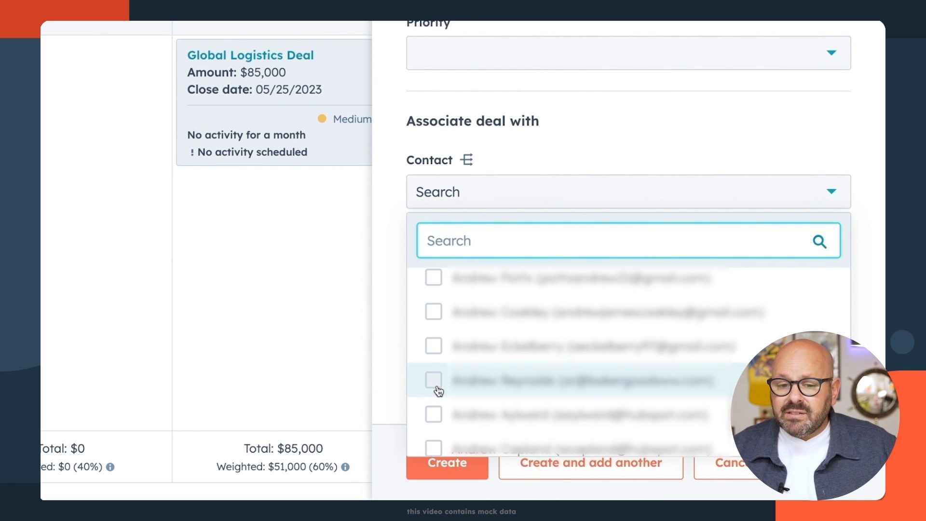
left_click(433, 381)
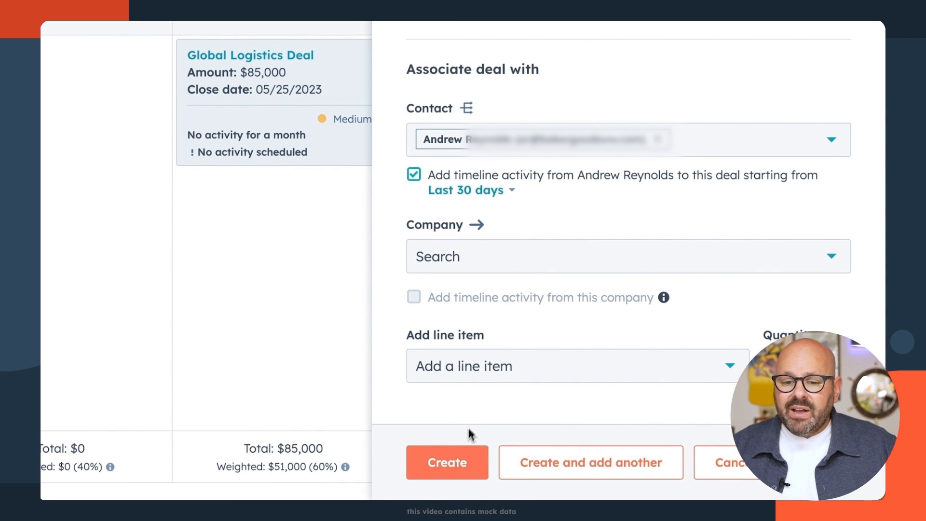
left_click(447, 461)
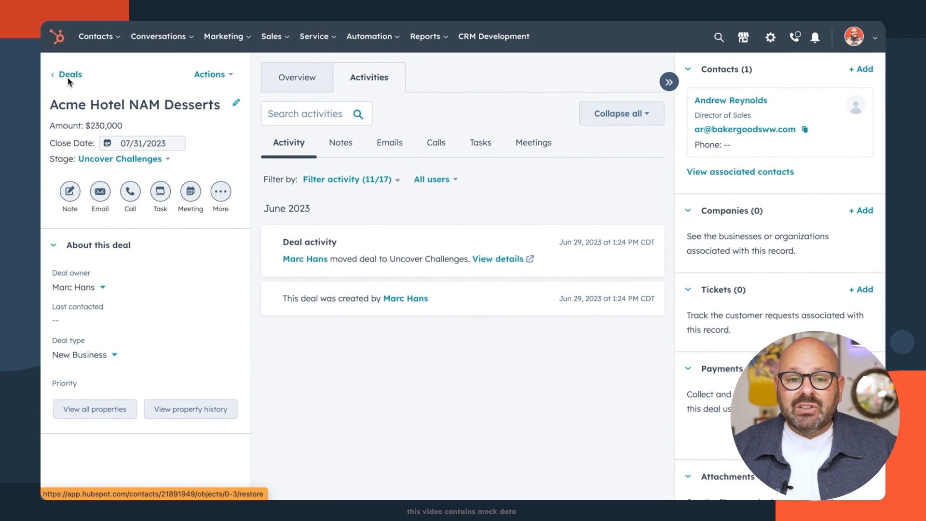
- Go back from the deal record to the Deals list
left_click(70, 74)
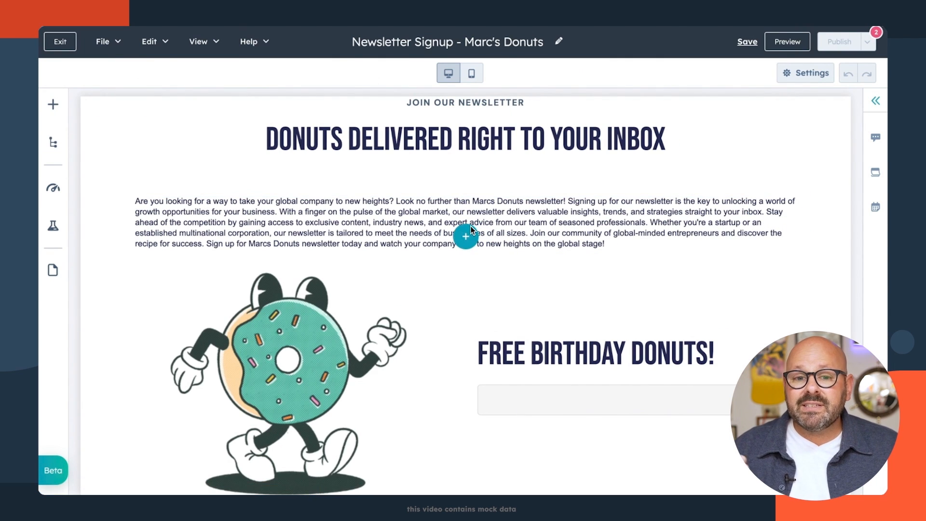
- Swap the long intro paragraph for its AI Summarize result, then exit to Landing pages
left_click(452, 42)
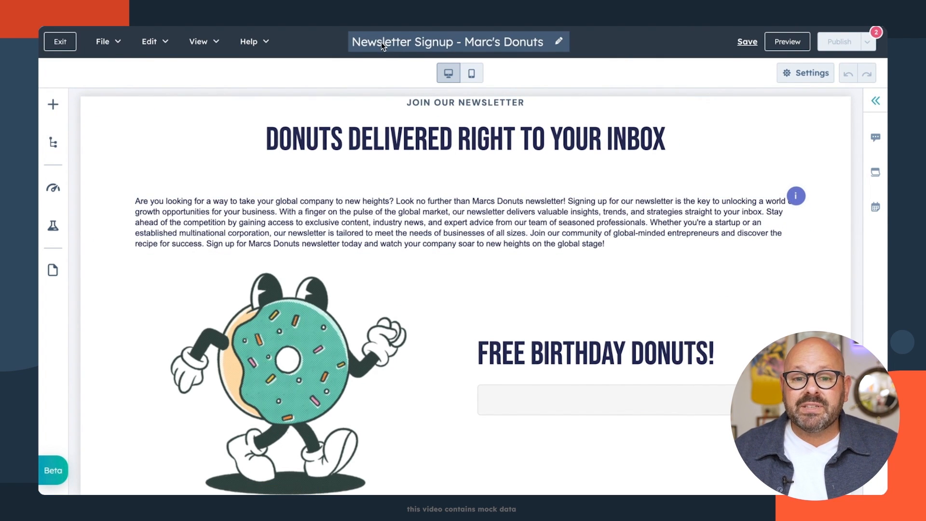
left_click(414, 222)
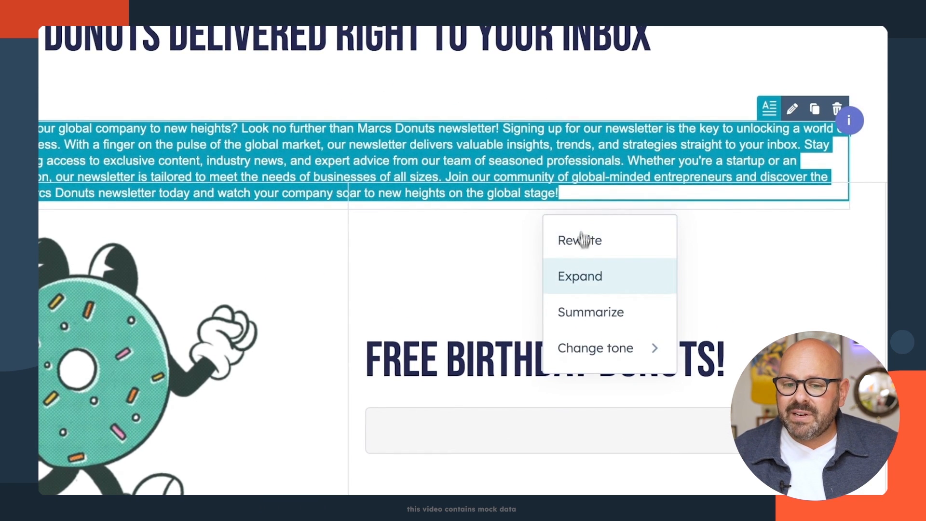
left_click(589, 312)
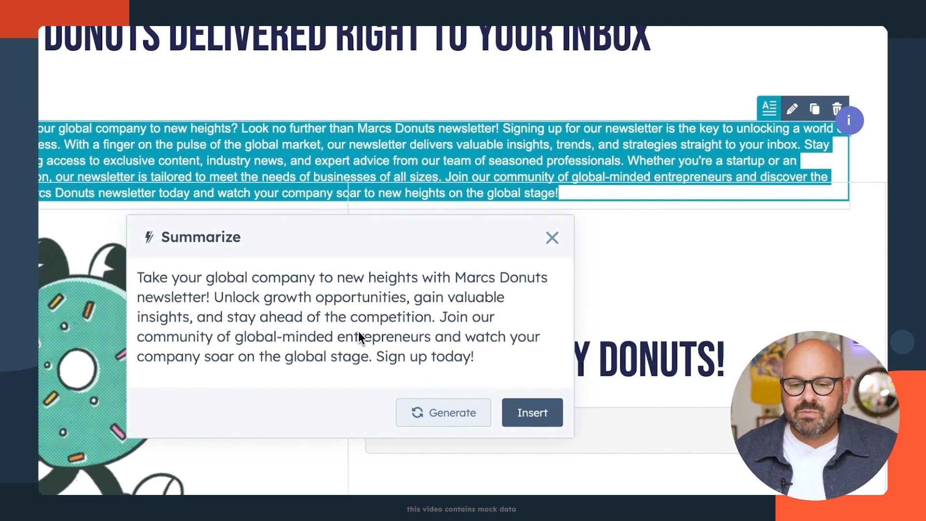
left_click(530, 412)
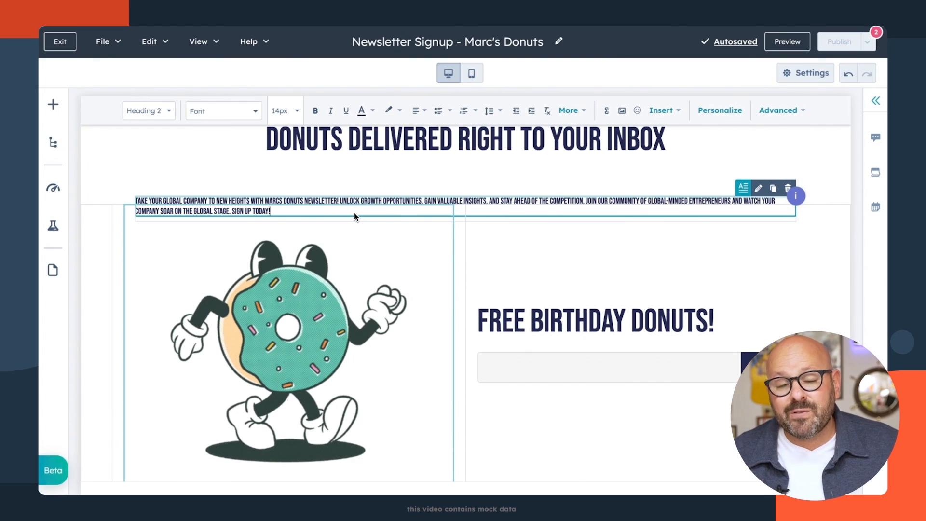
left_click(59, 41)
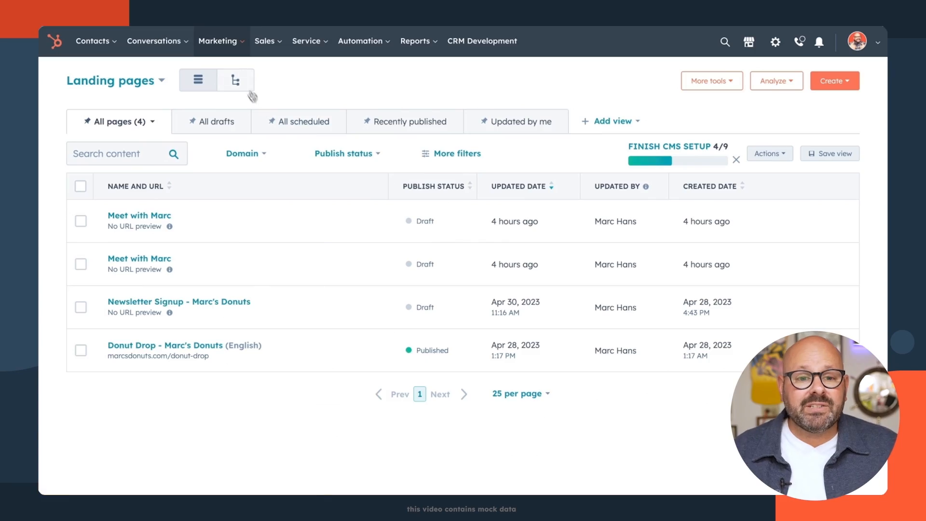
- Visit Marketing > Email, check the Analyze and Health views, and begin a new email
left_click(218, 40)
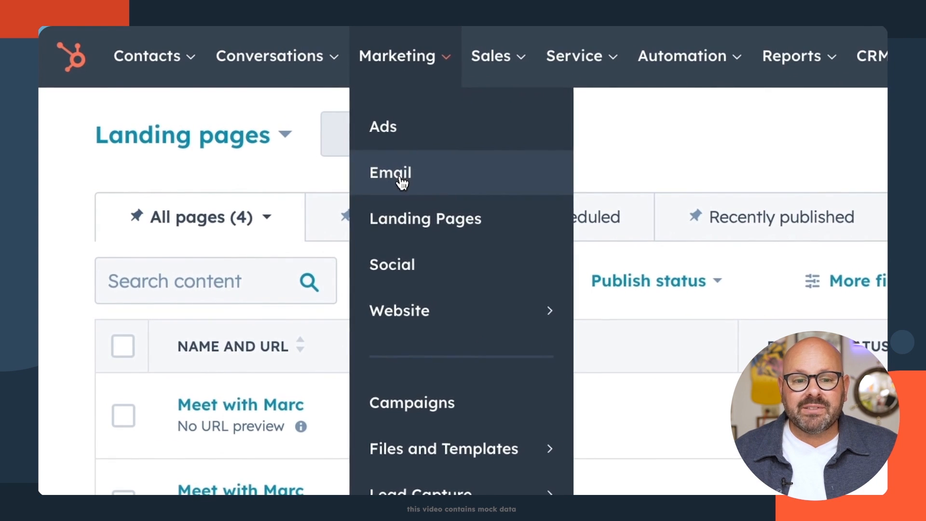
left_click(390, 172)
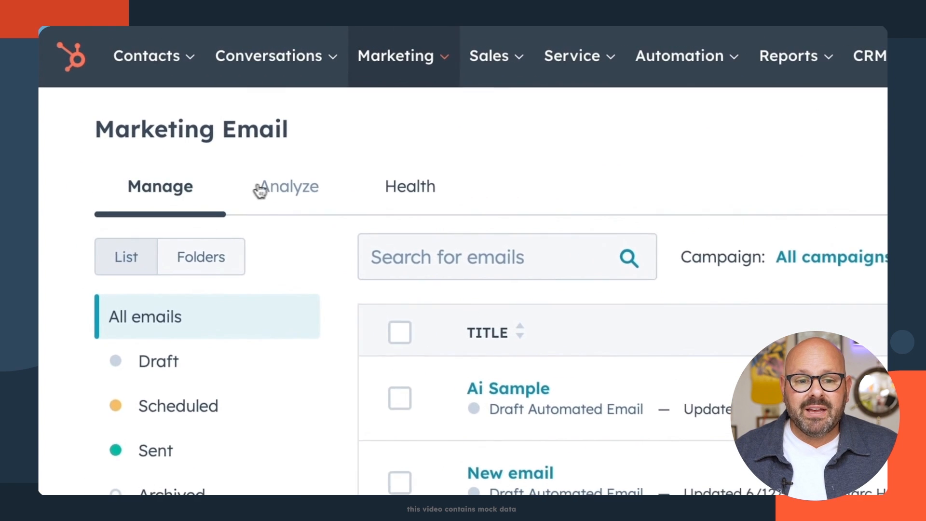
left_click(289, 186)
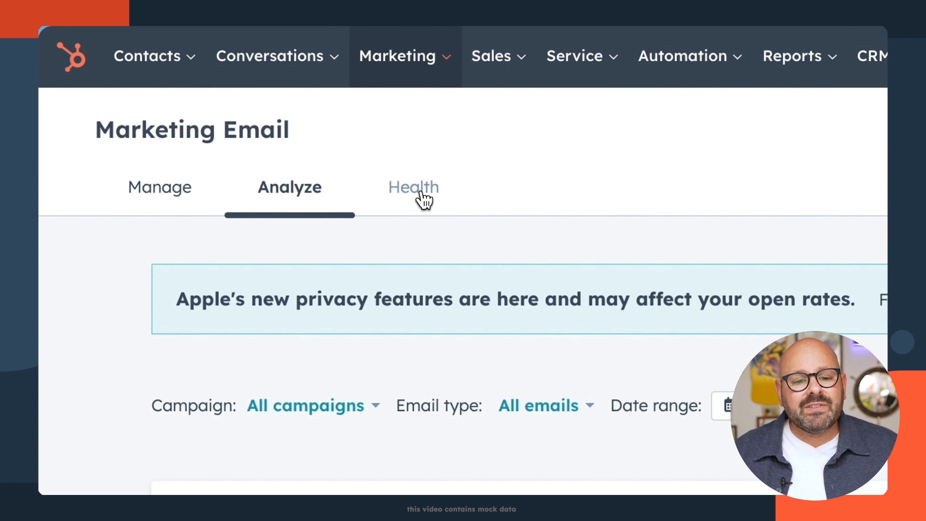
left_click(414, 187)
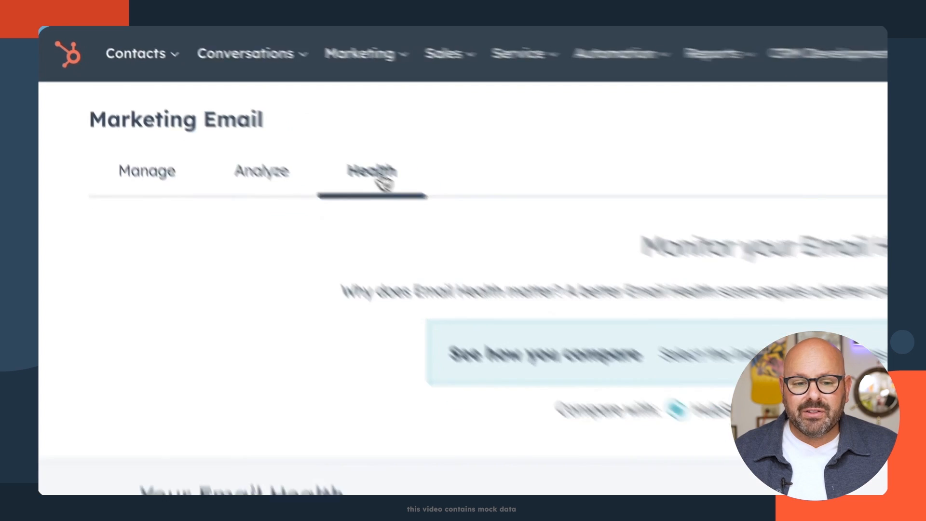
left_click(826, 79)
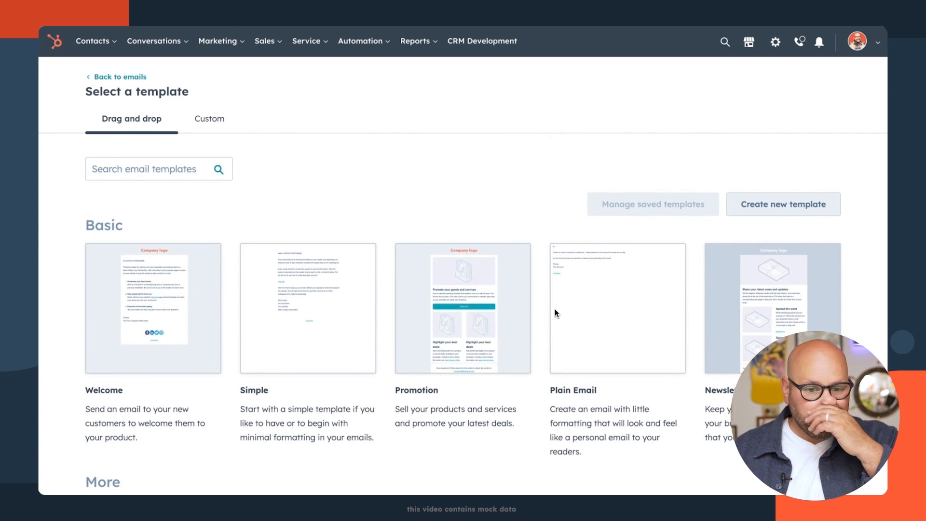
- Insert an AI-generated paragraph on why customers should register for the 2024 global dessert summit
scroll("down", 3)
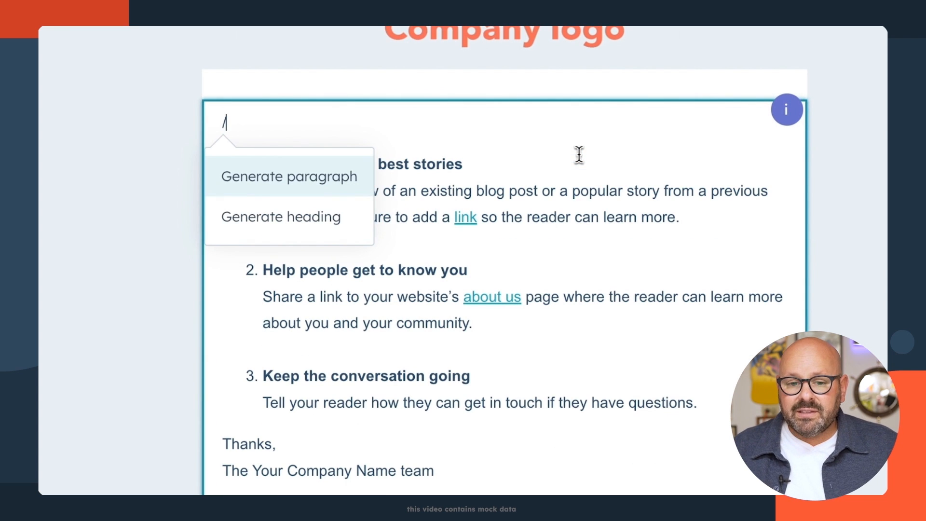
left_click(288, 176)
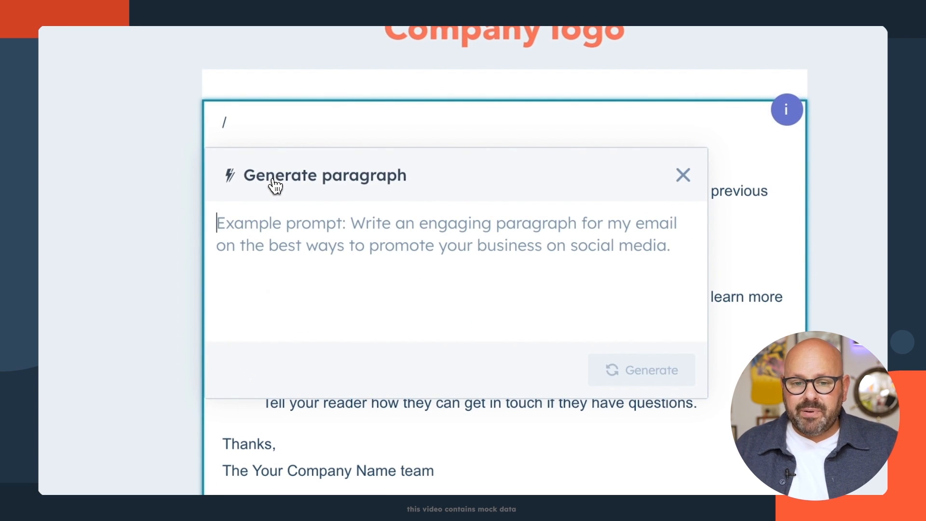
type("why customers should register")
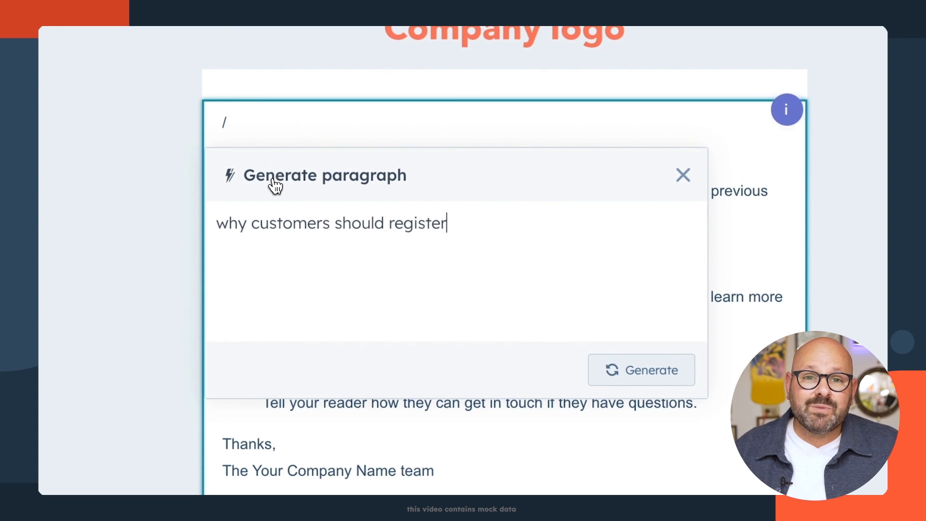
type("for our 2024 global dessert summit")
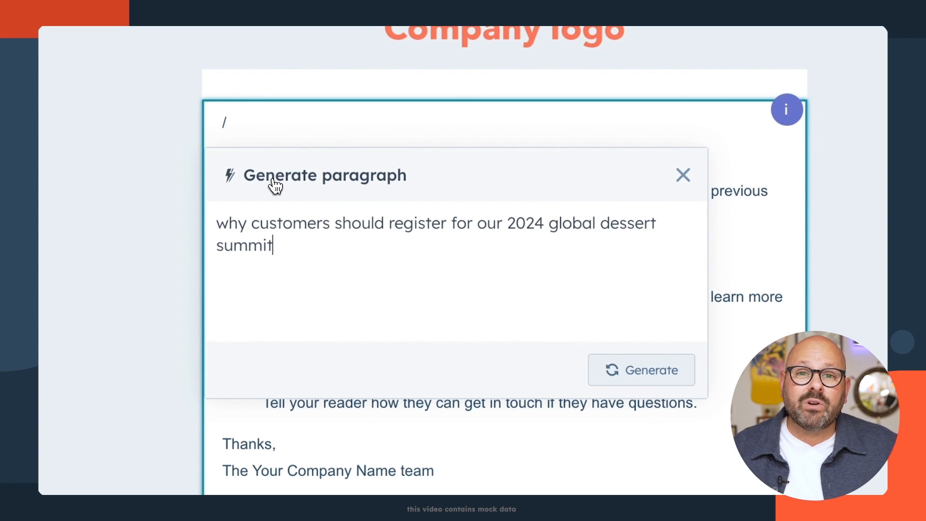
left_click(640, 370)
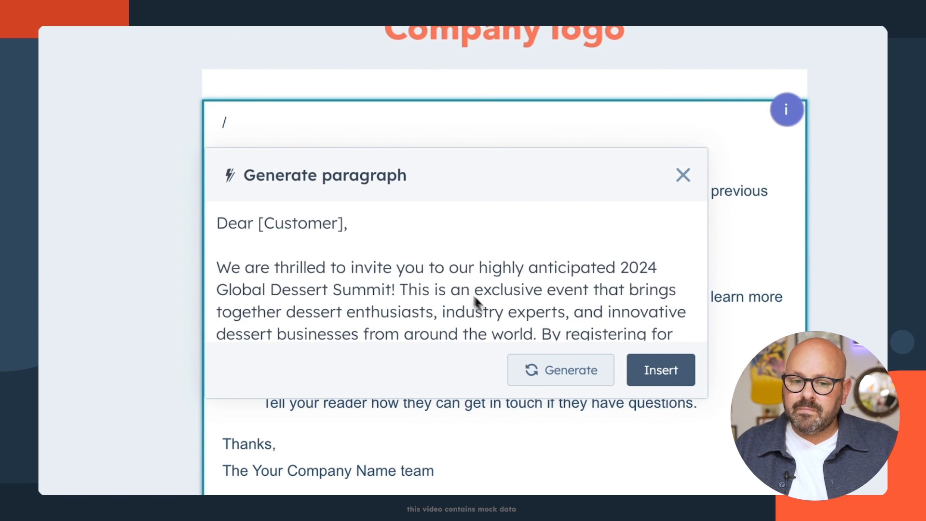
left_click(659, 369)
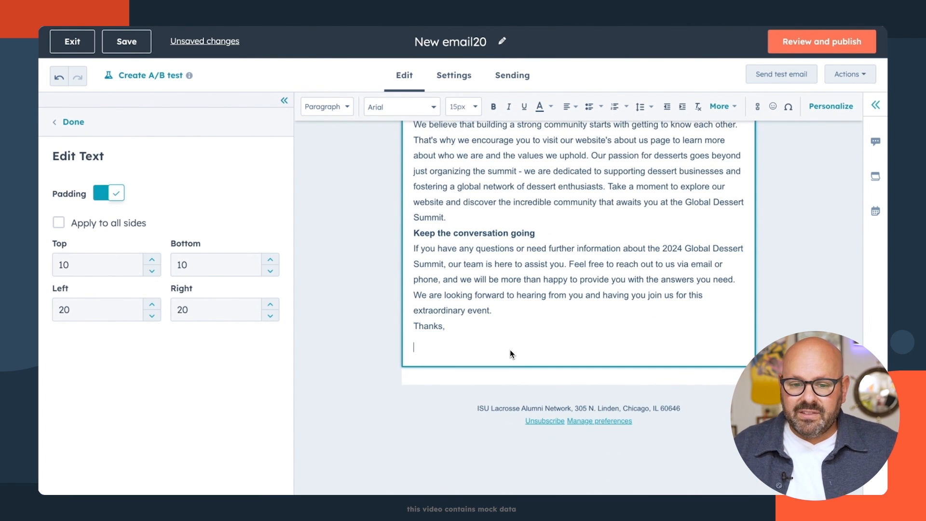
- Sign the email off as Marc, retitle it '2024 Global Dessert Summit', and view Settings
type("Marc")
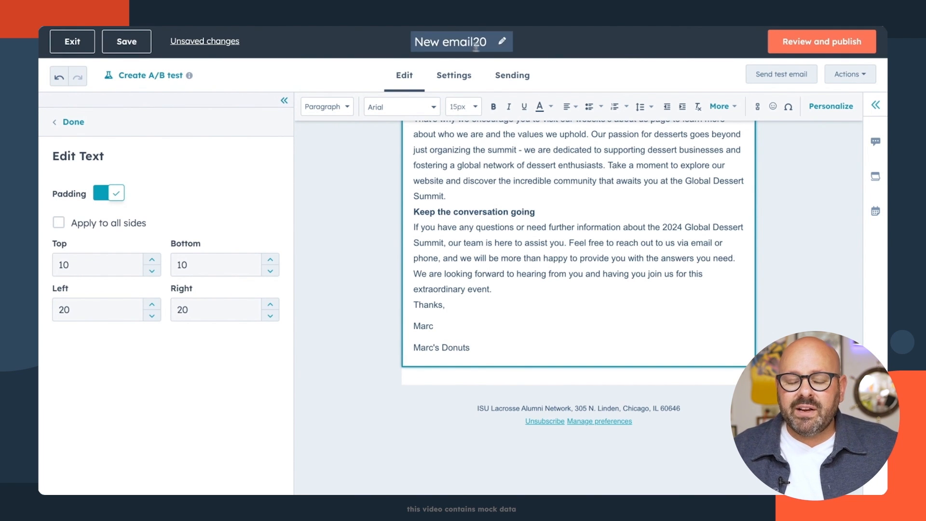
type("2024 Global")
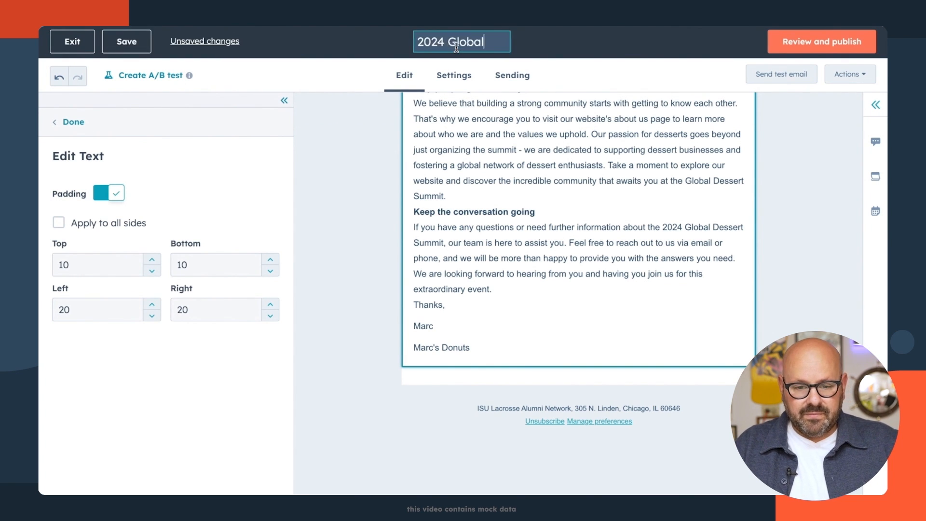
left_click(453, 75)
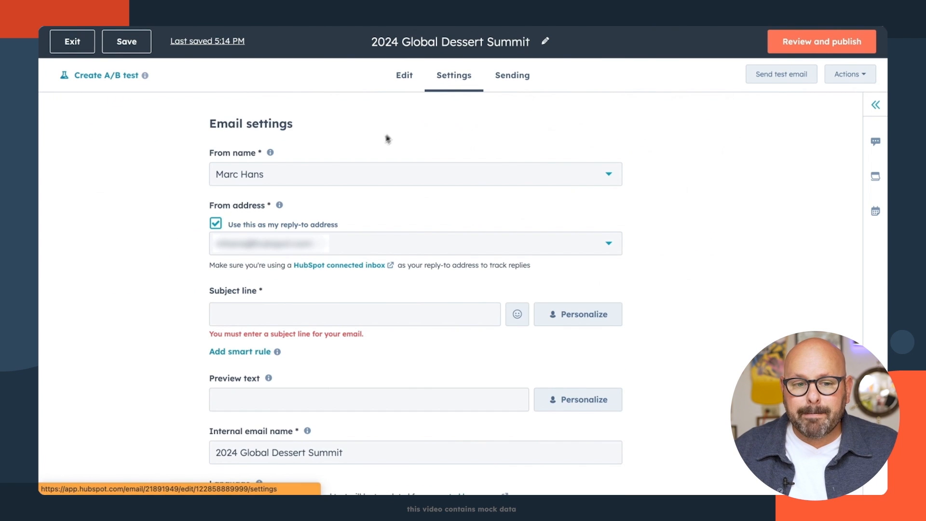
- Enter subject line '2024 Global Dessert Summit', review, and publish the email
scroll("down", 3)
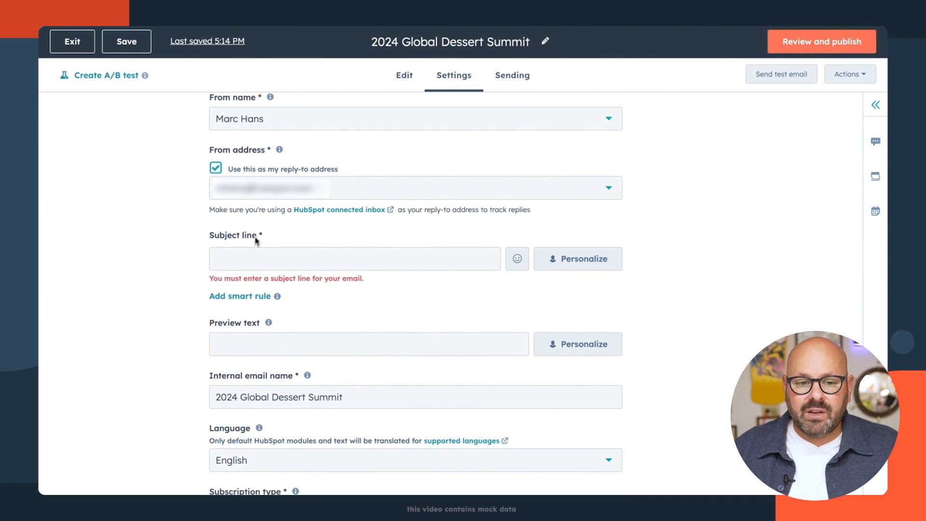
type("2024 Global Dessert Summit")
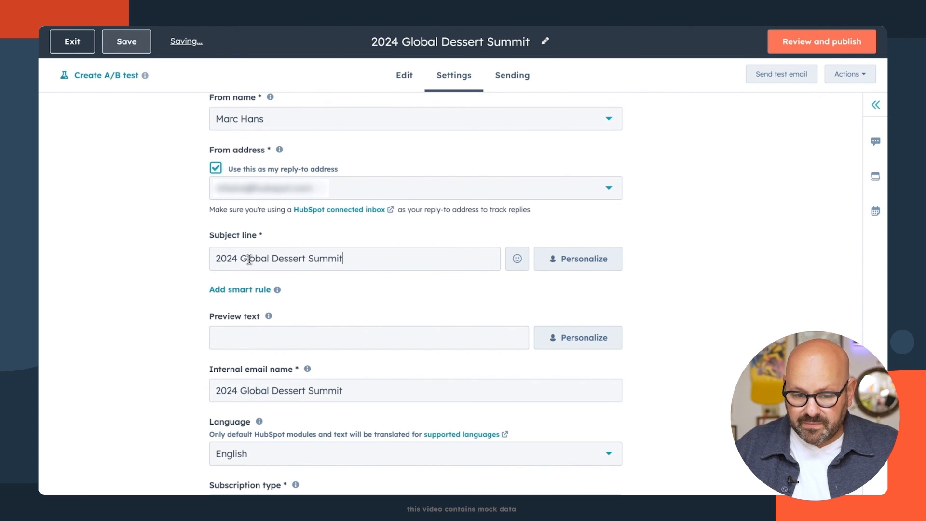
scroll("down", 3)
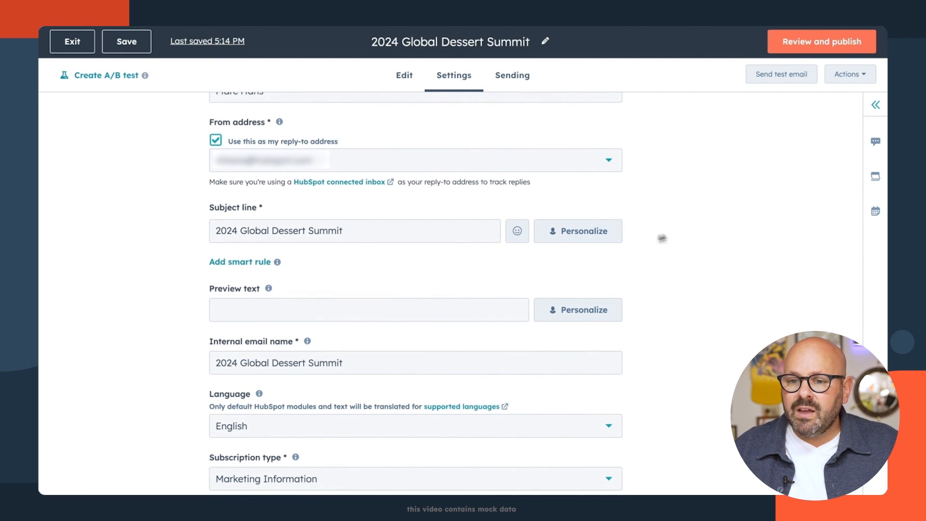
left_click(821, 42)
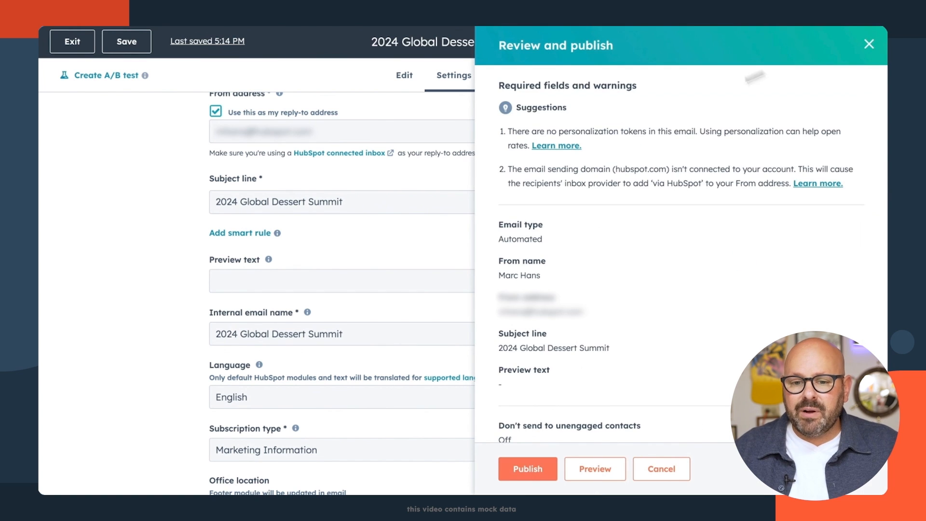
scroll("down", 3)
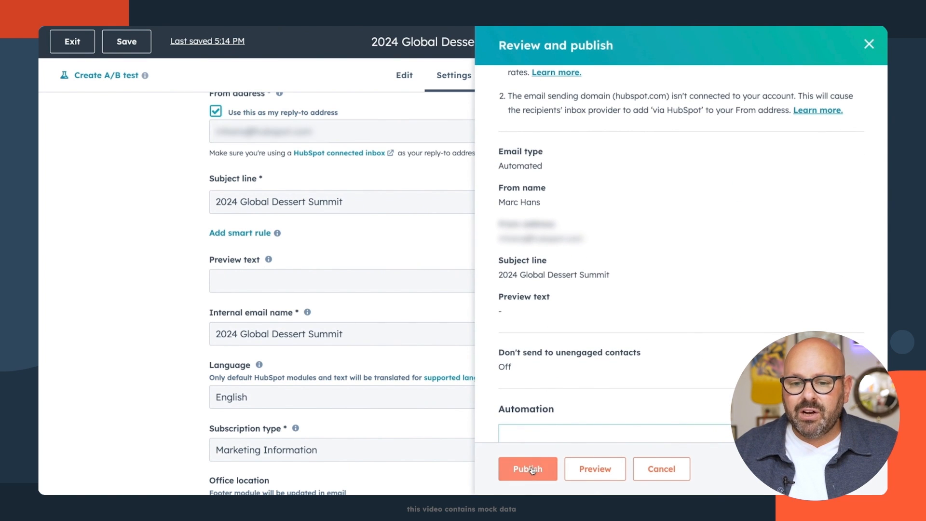
left_click(526, 468)
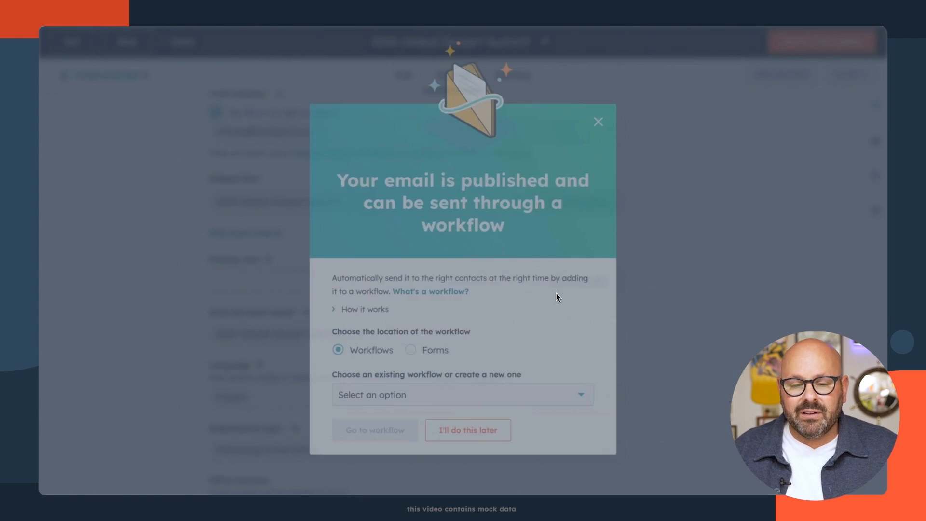